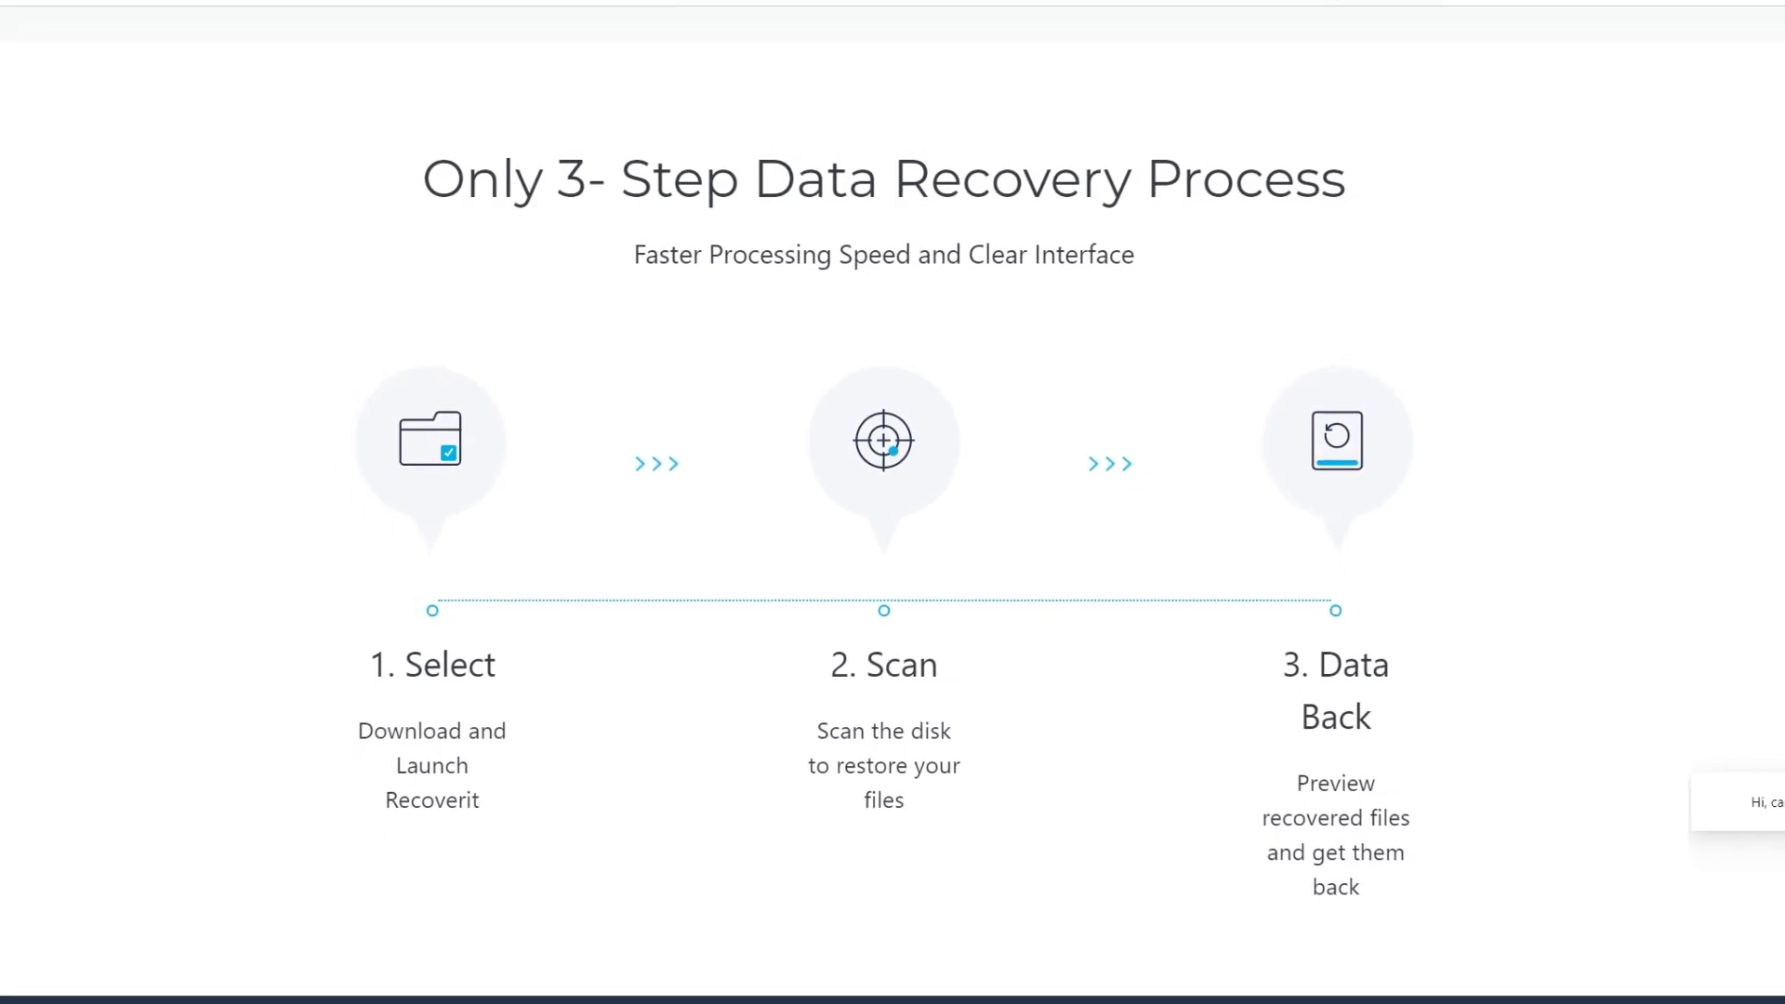
- Permanently delete all six files on USB Drive (J:), confirming Yes in the delete prompt
scroll(down, 3)
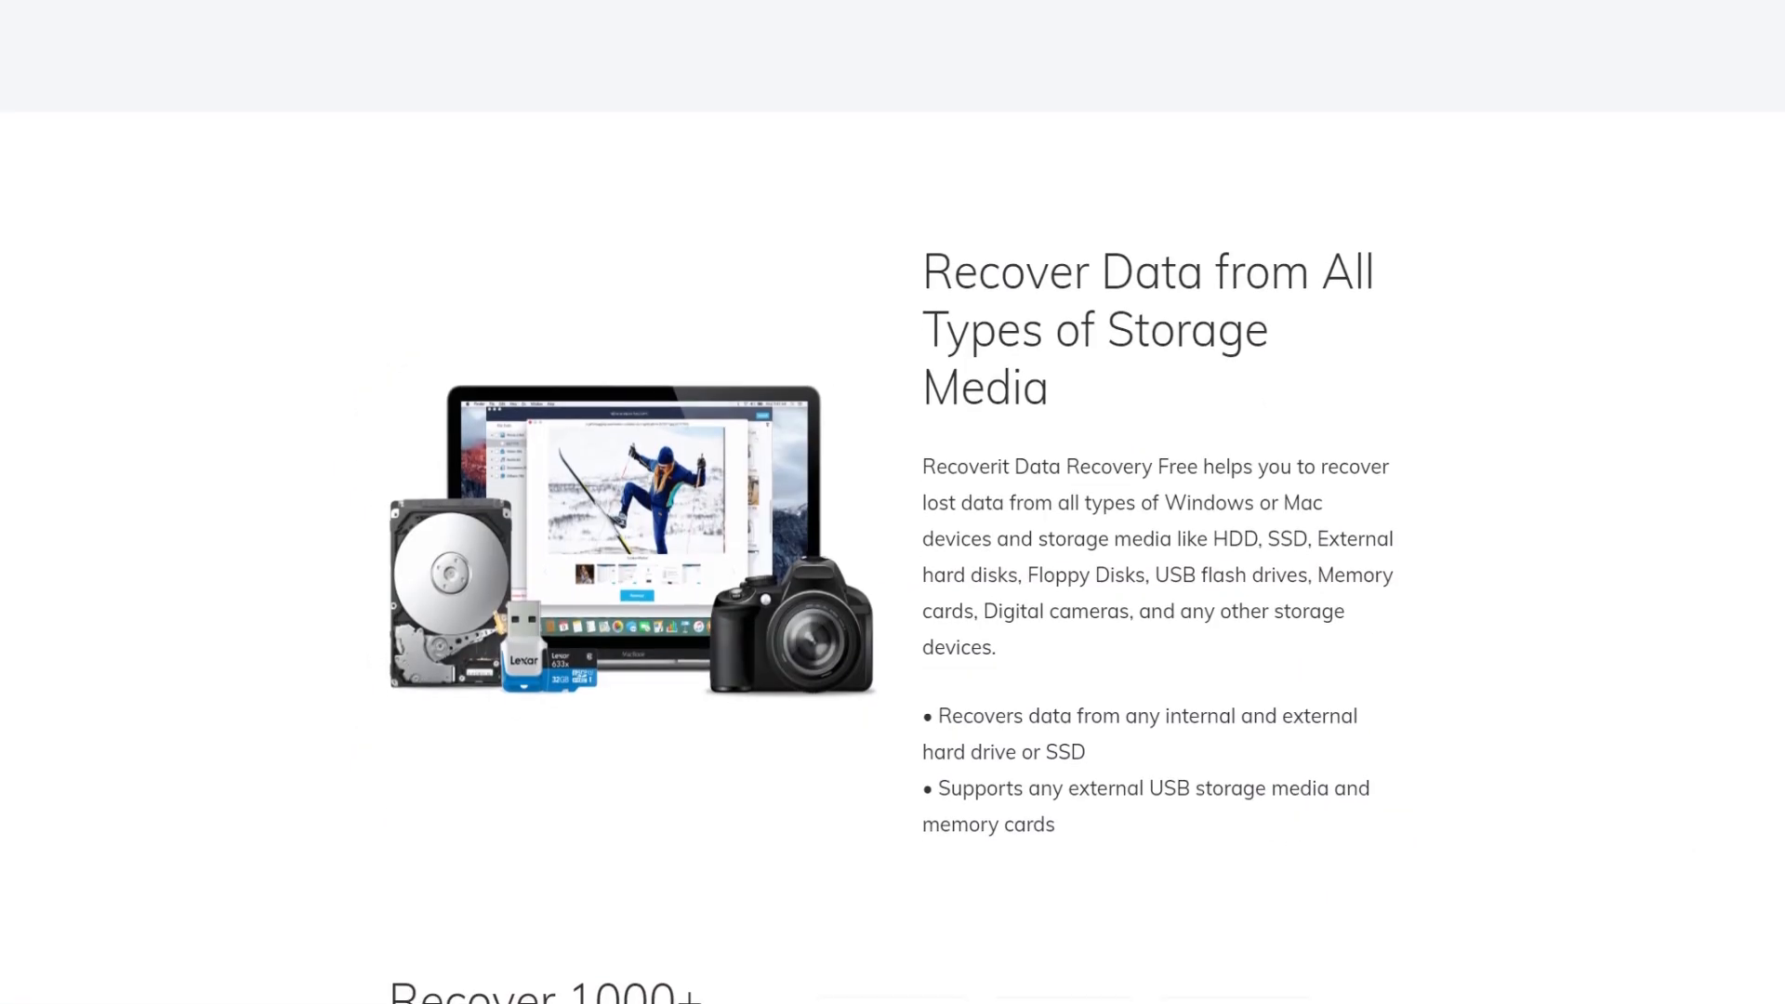
scroll(up, 3)
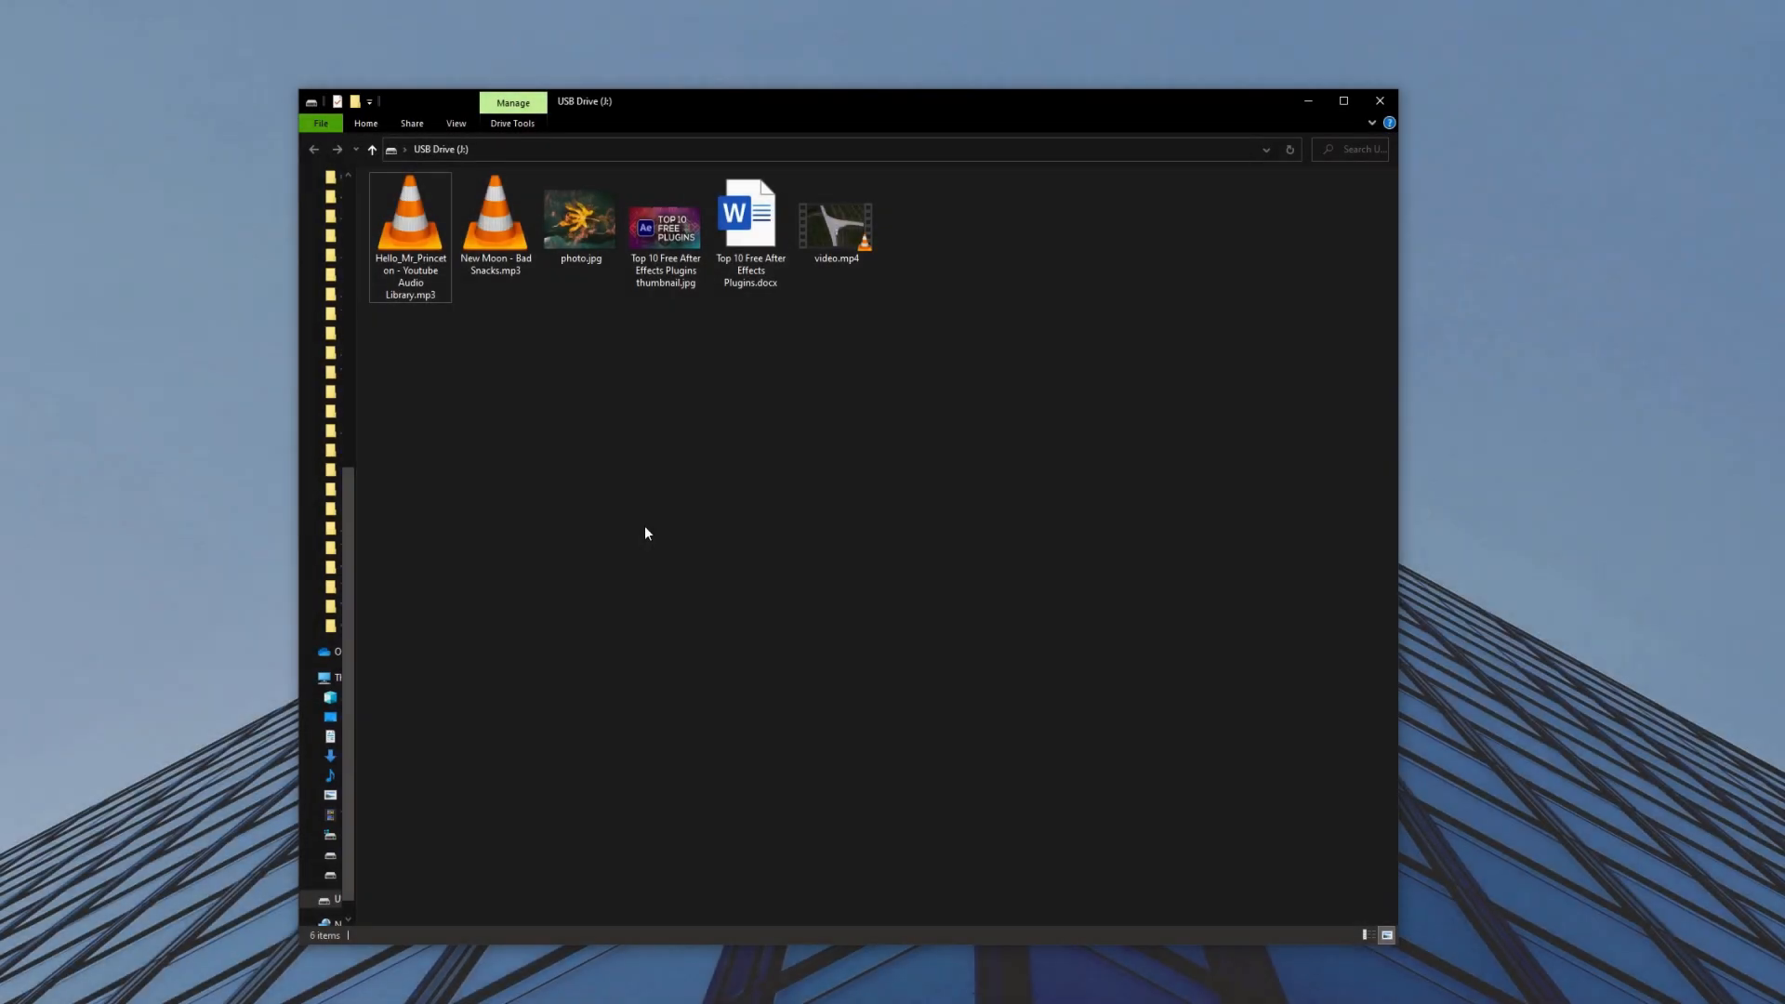
mouse_move(417, 319)
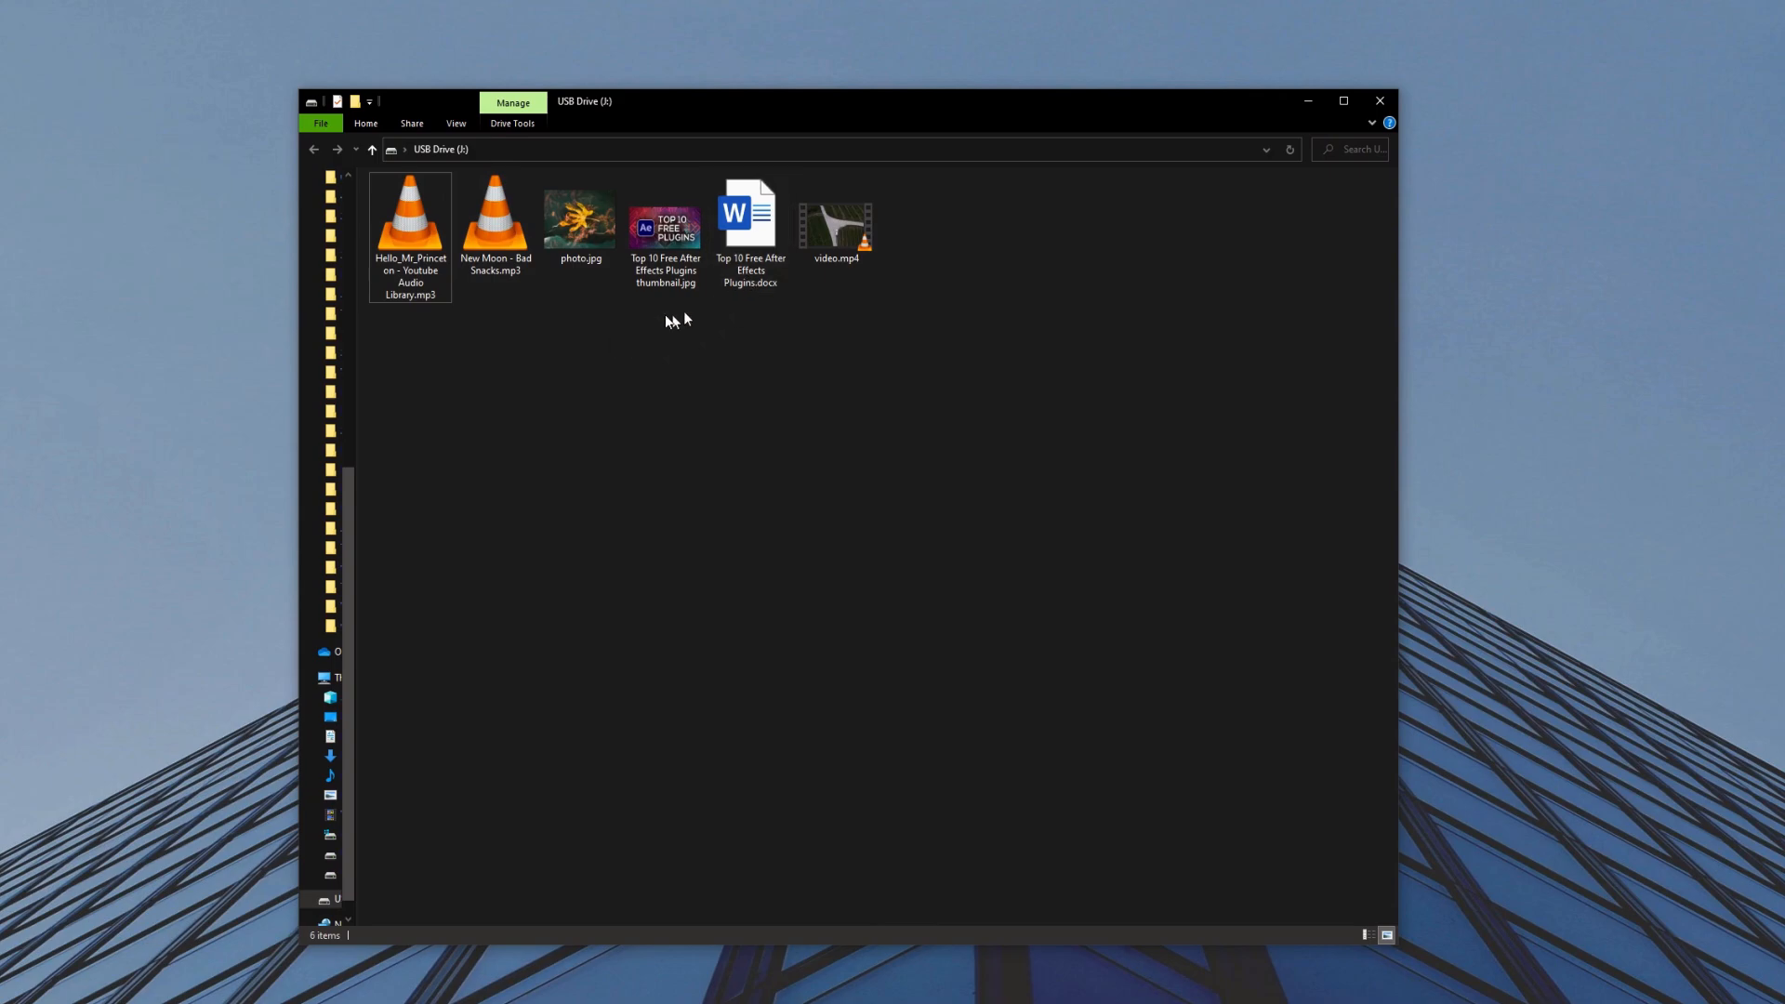
mouse_move(852, 281)
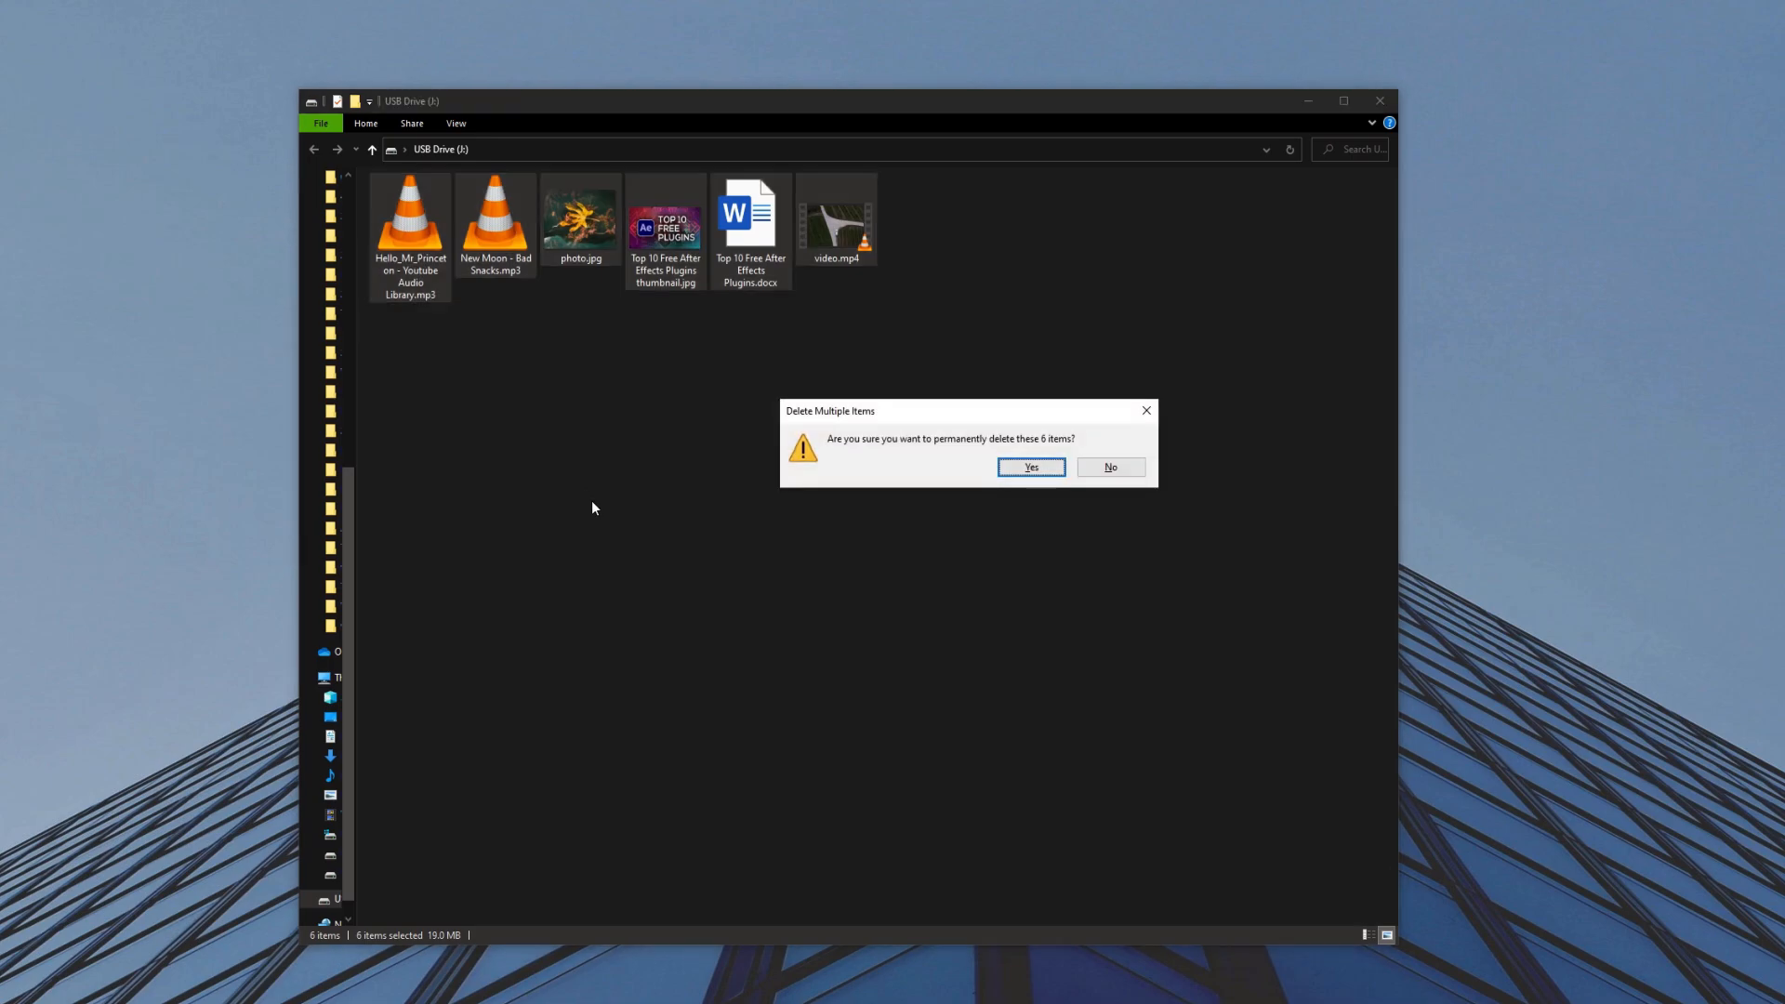
click(1028, 466)
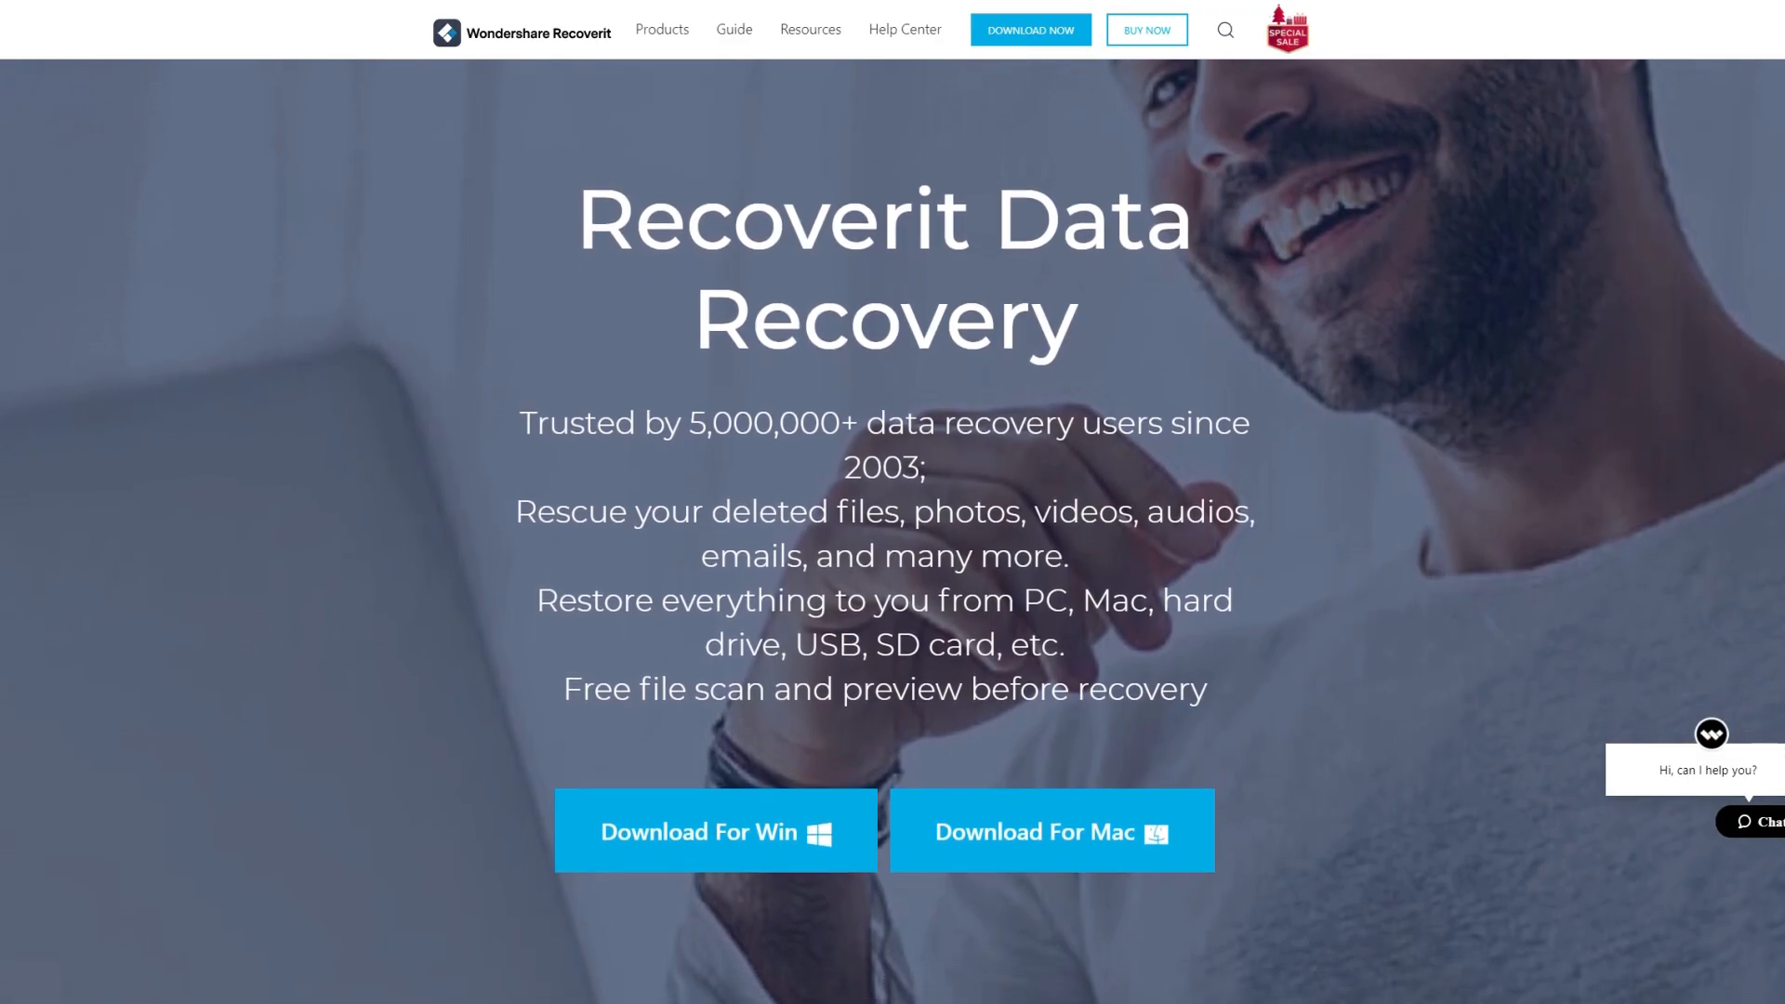
- Scroll the Recoverit site down to the free page's Windows and Mac download section
scroll(down, 3)
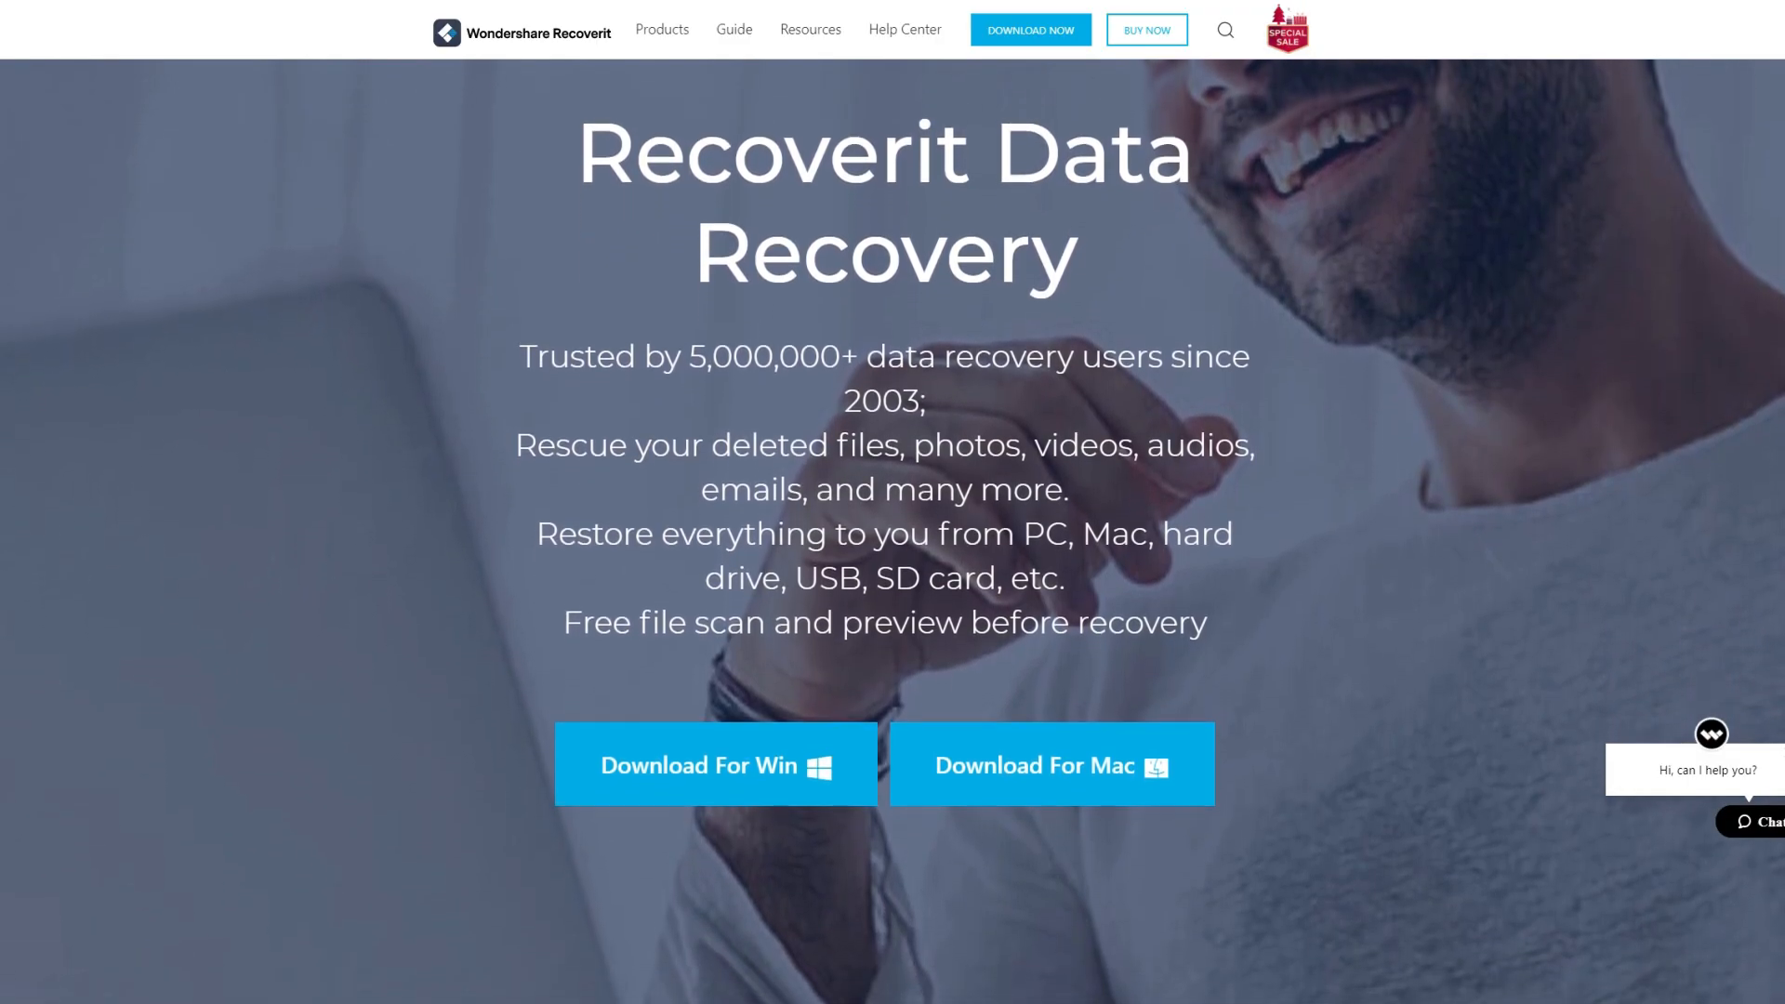
scroll(down, 3)
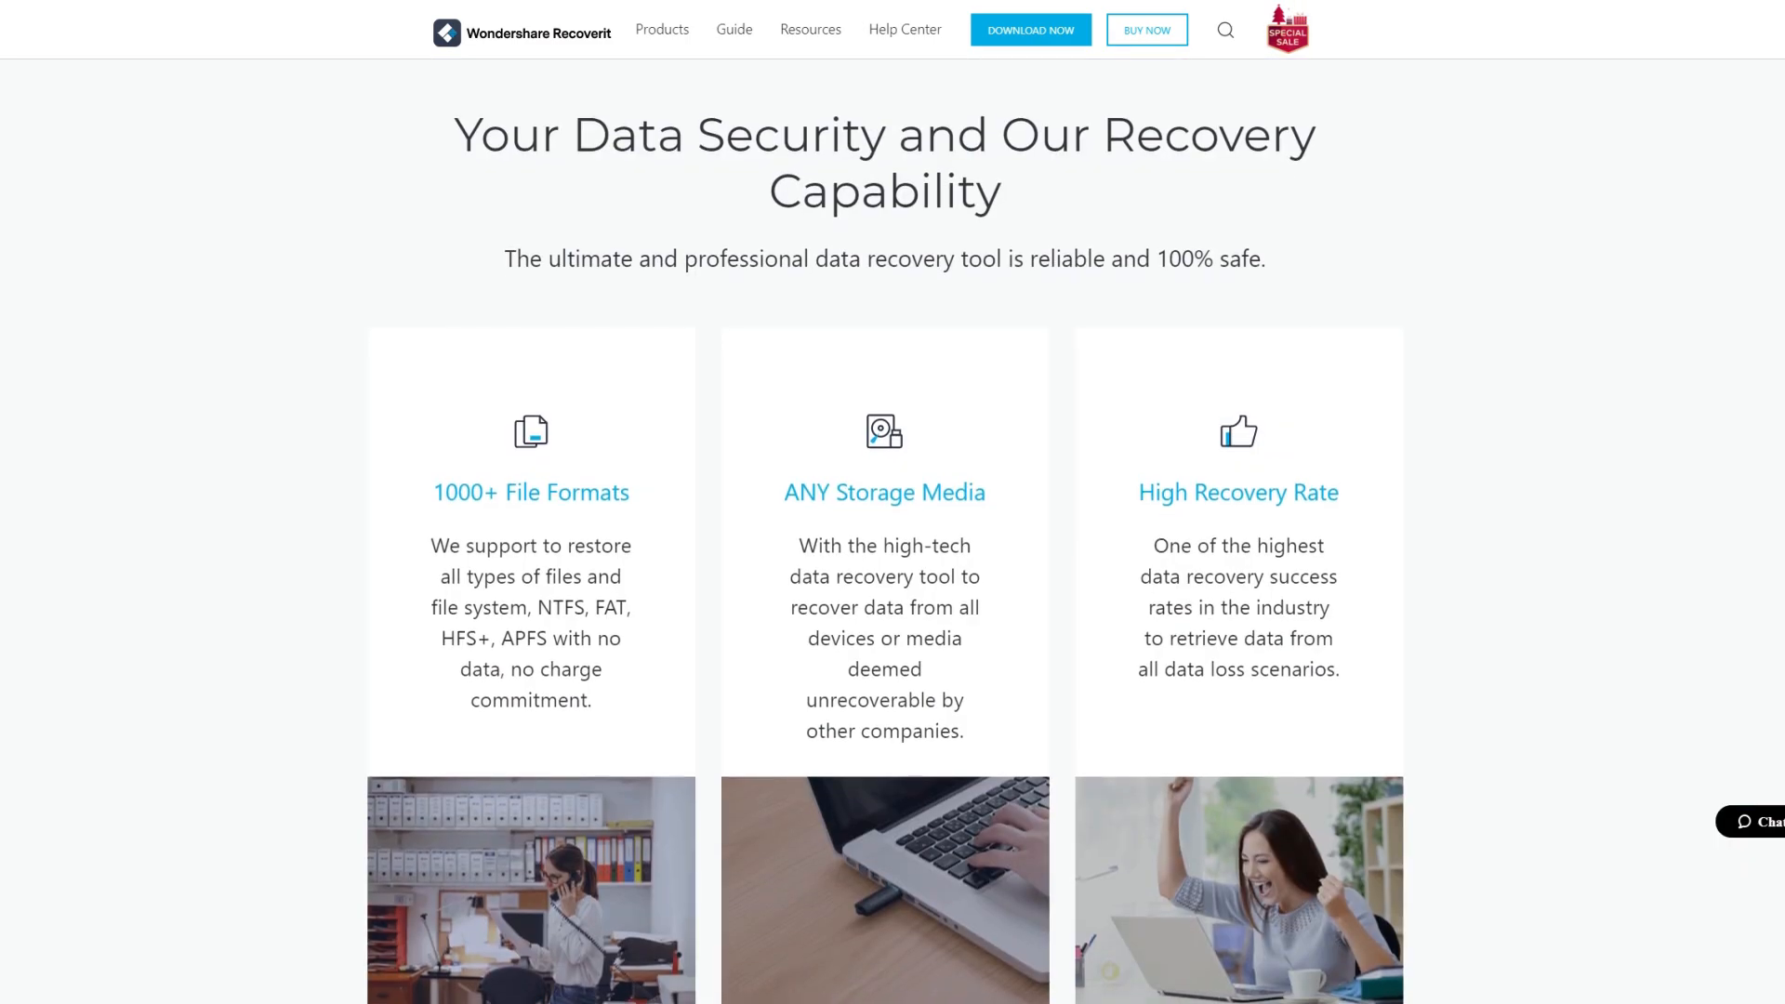
scroll(down, 3)
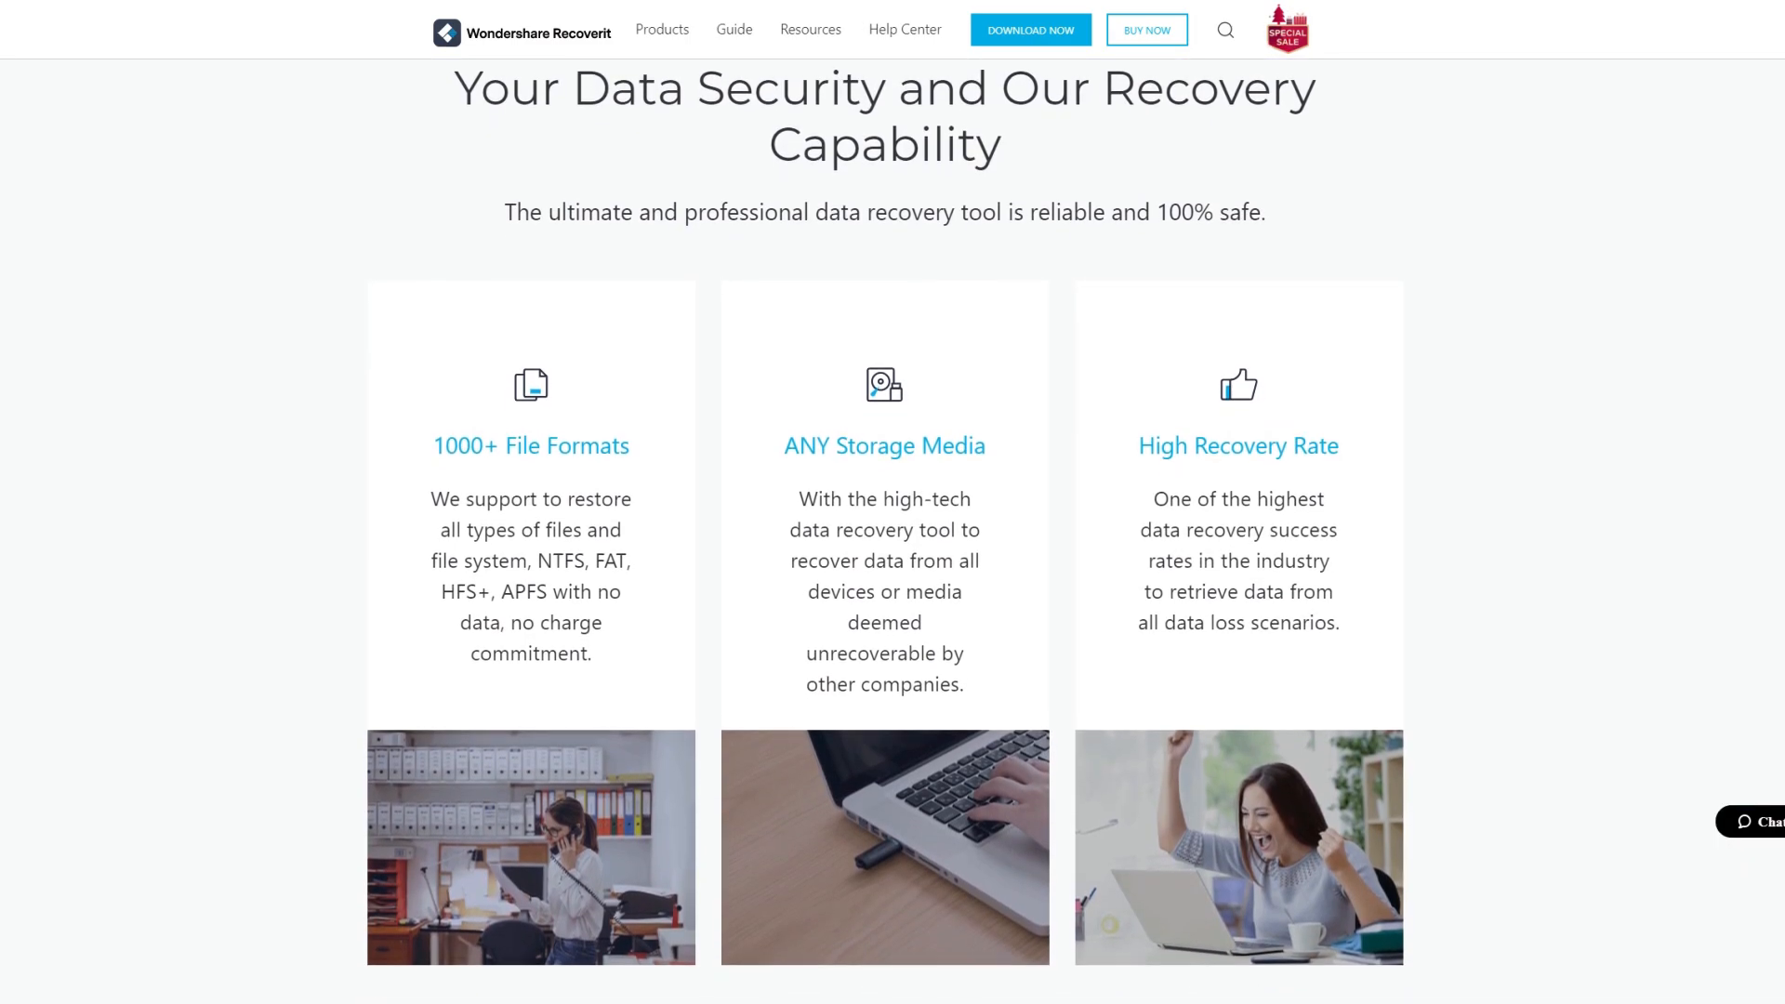
scroll(down, 3)
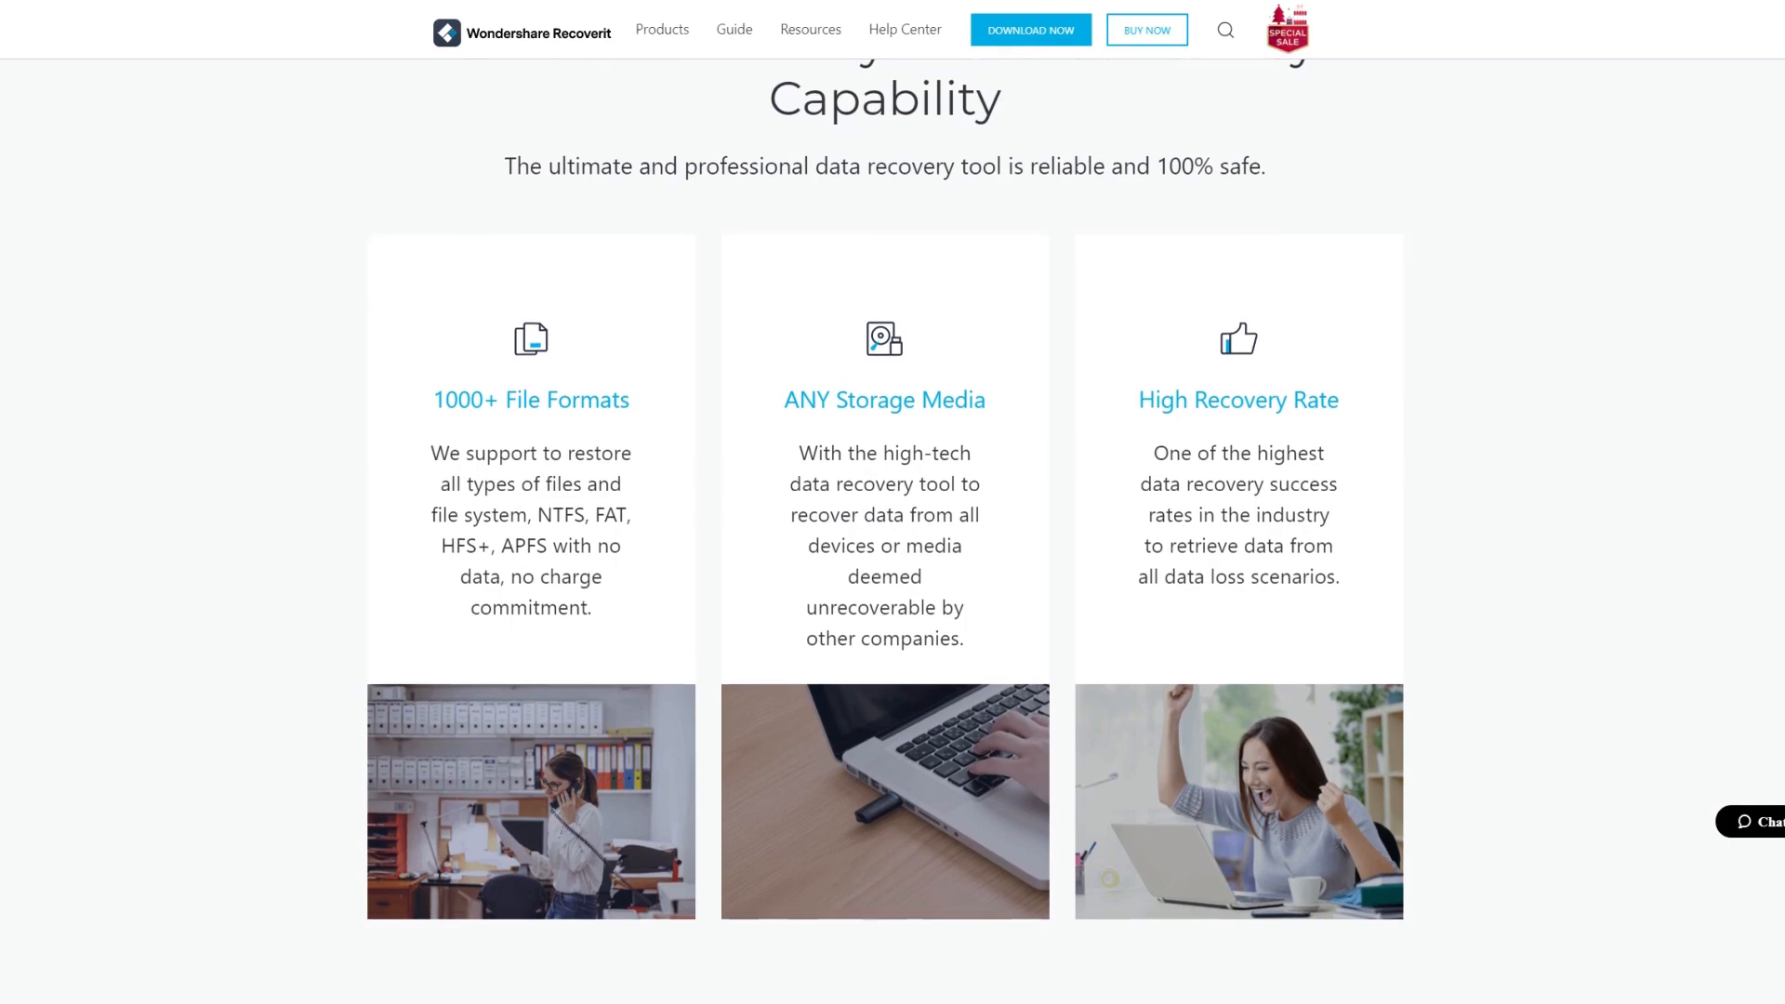
scroll(down, 3)
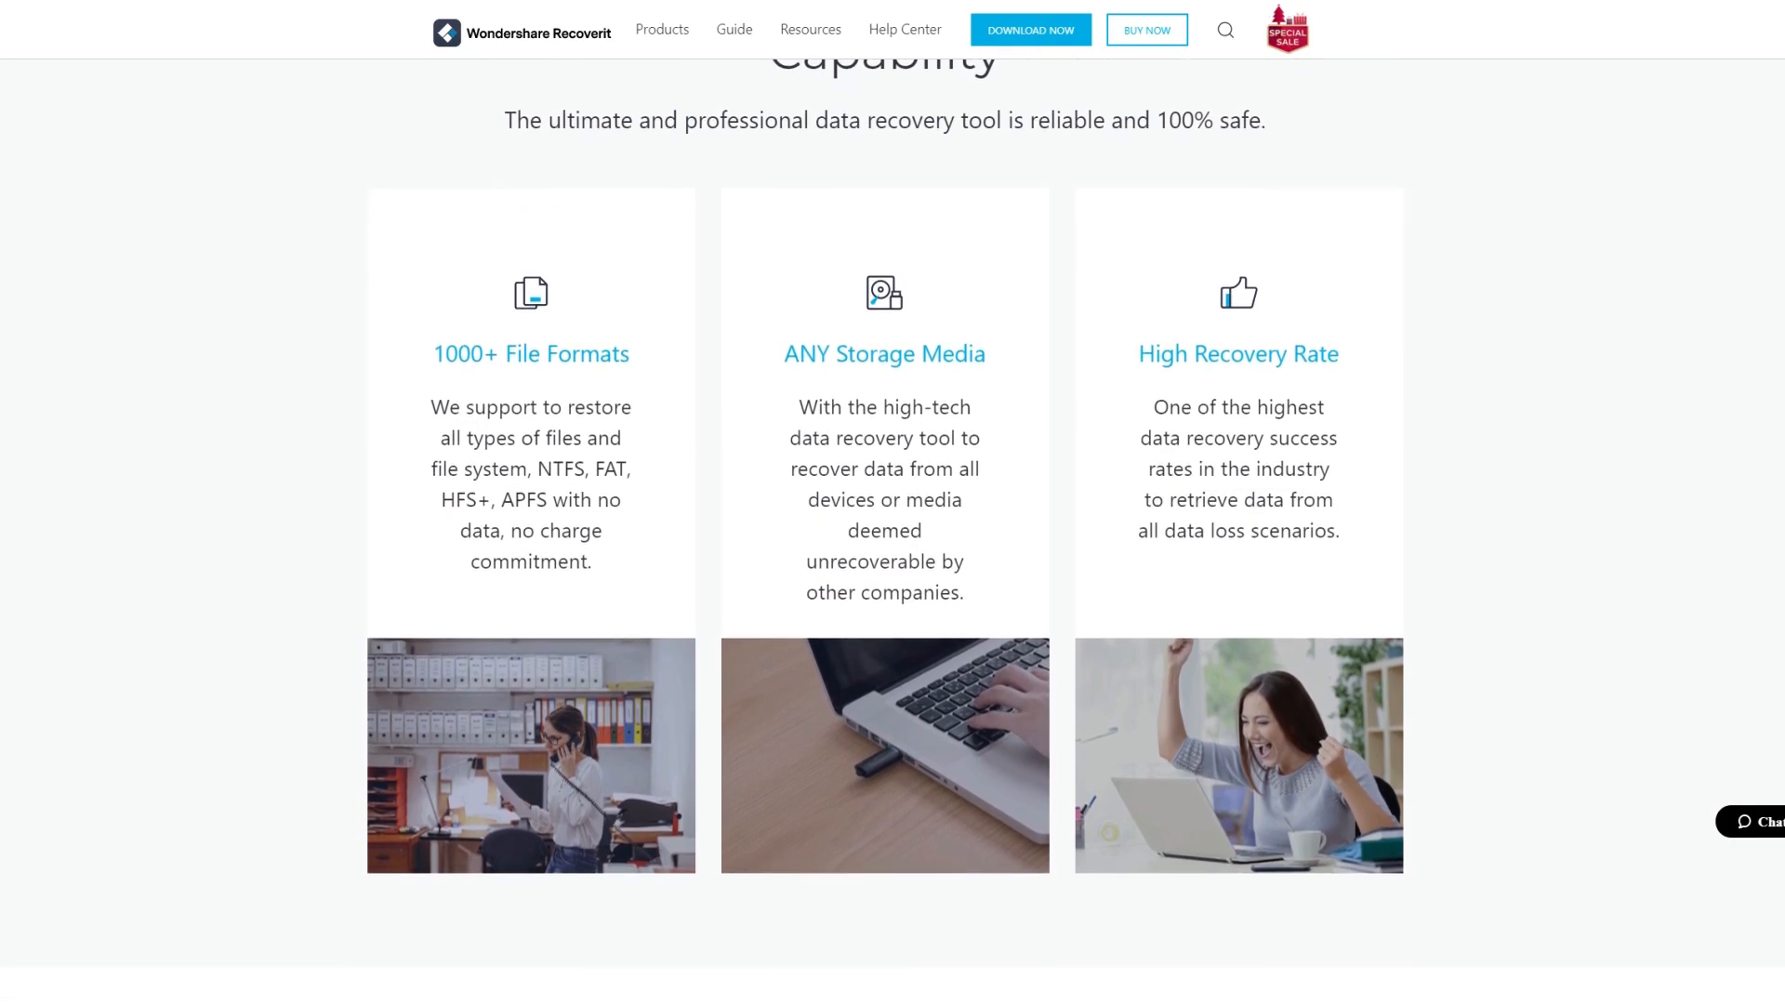
scroll(down, 3)
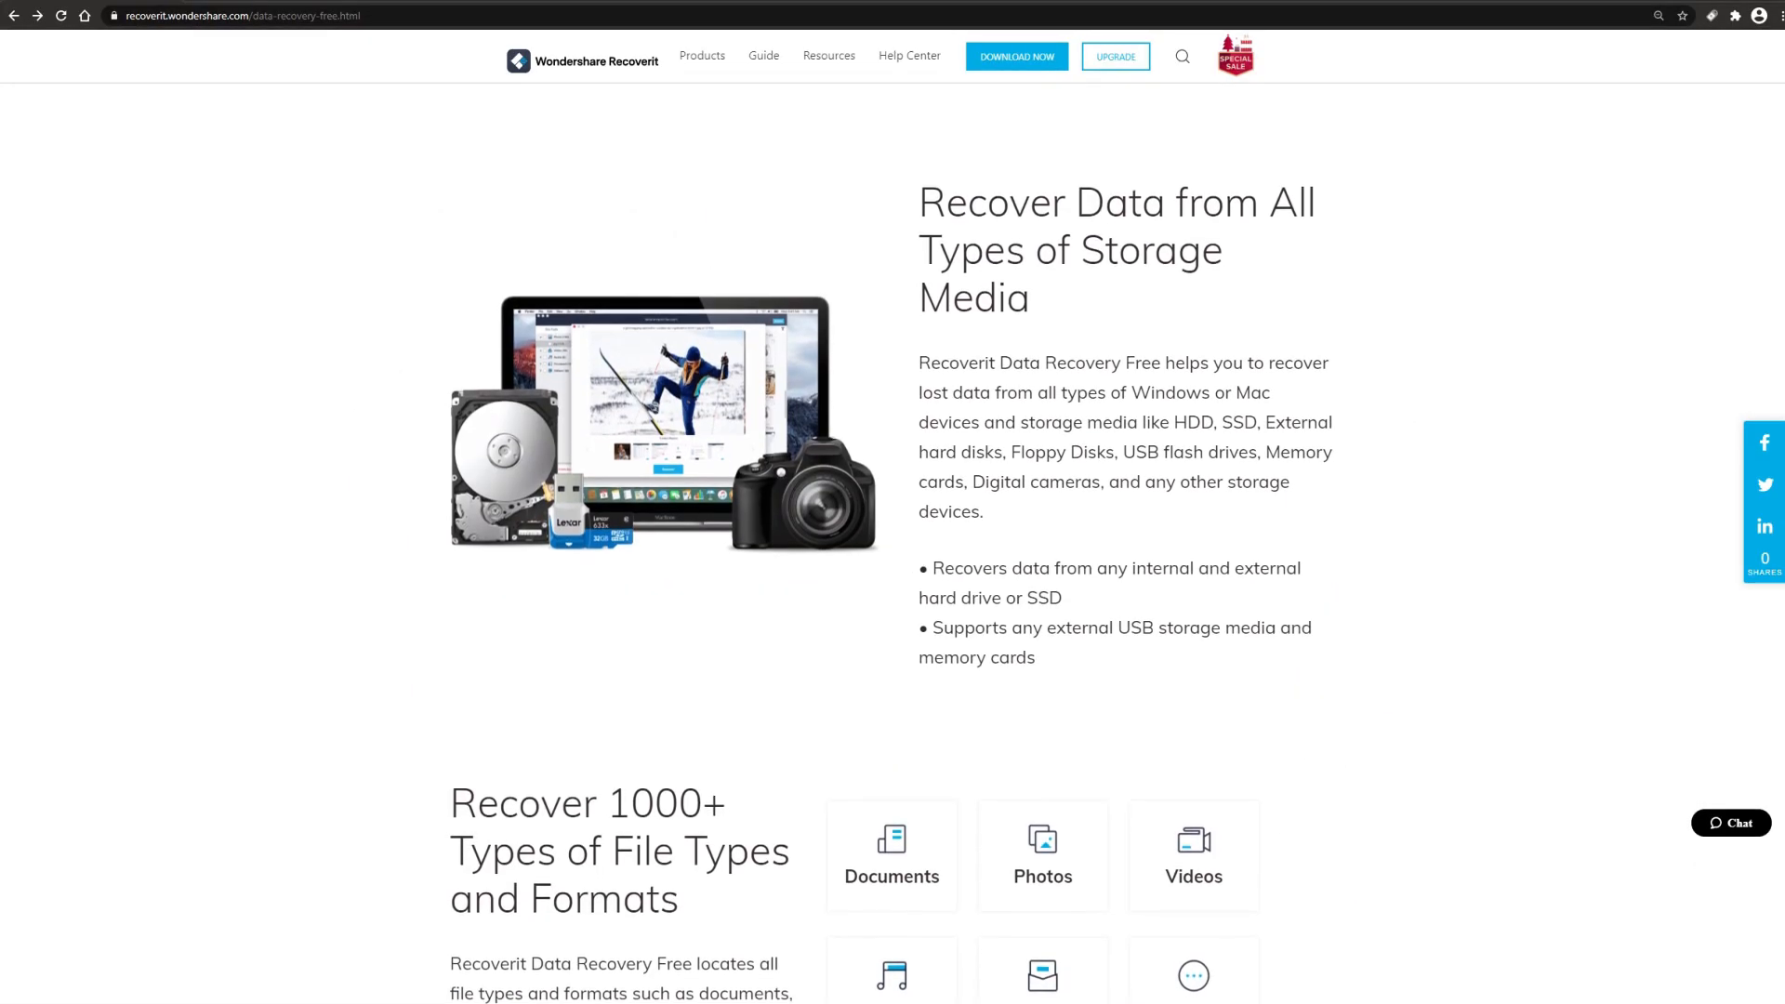
scroll(down, 3)
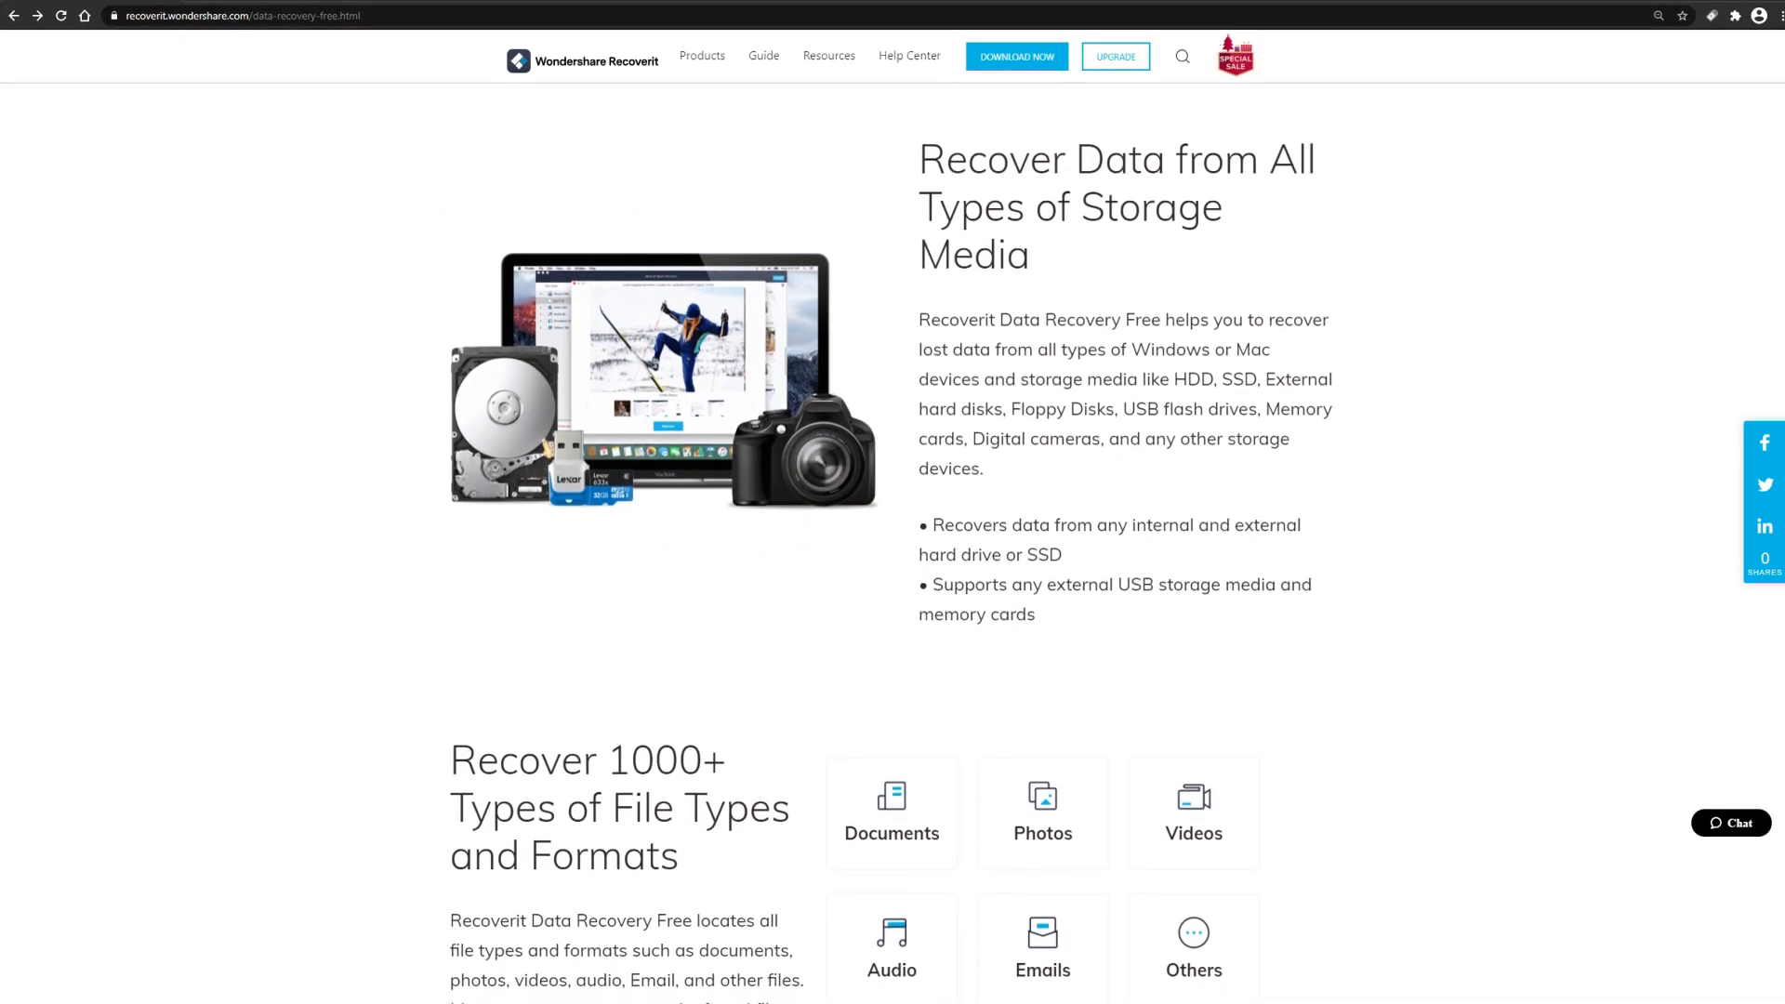
scroll(down, 3)
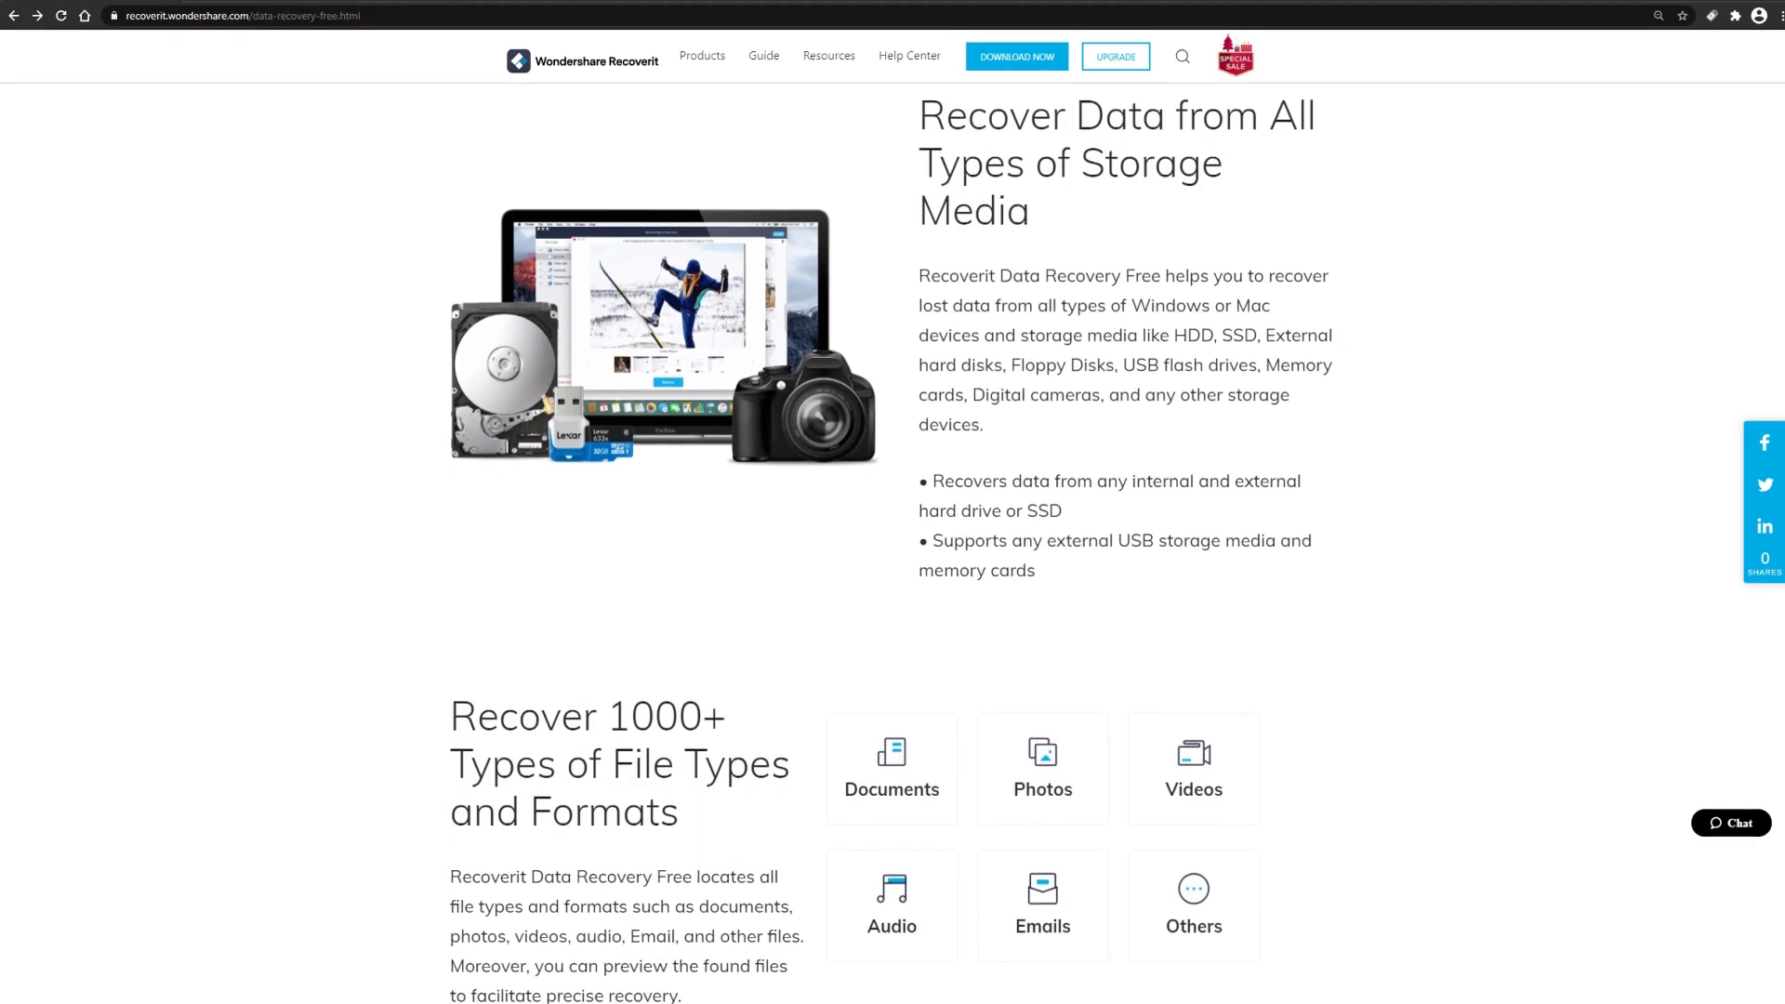
scroll(down, 3)
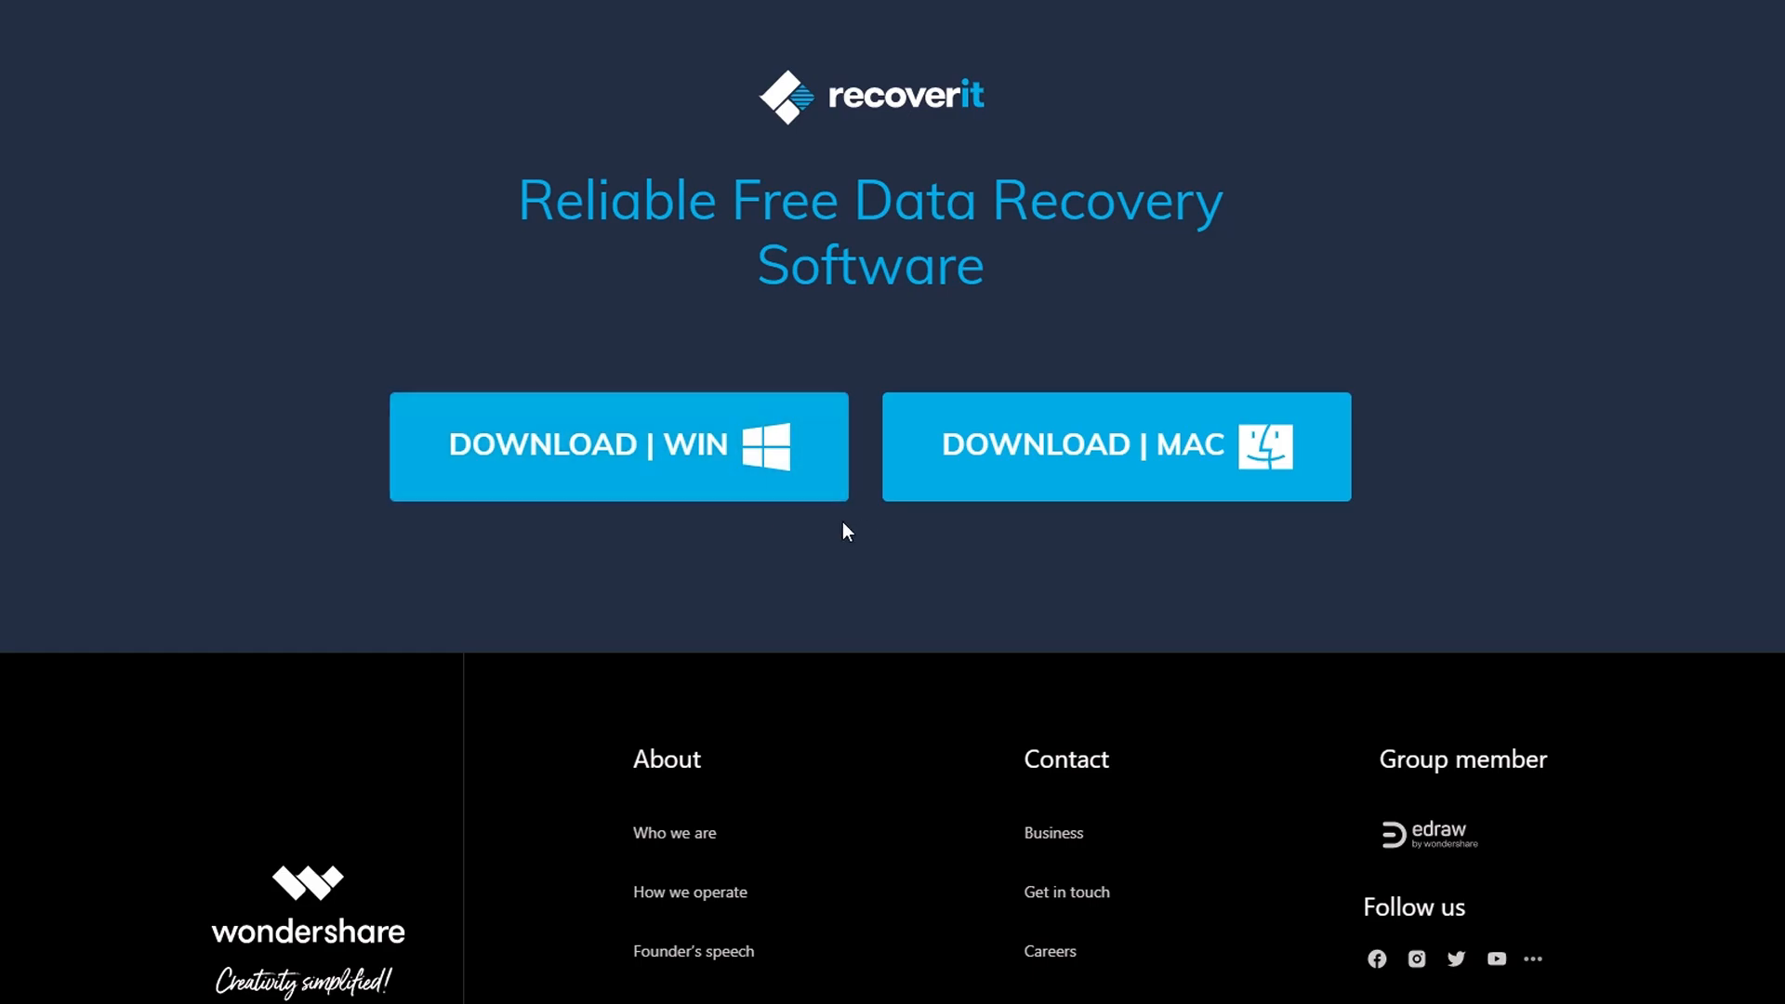
mouse_move(894, 605)
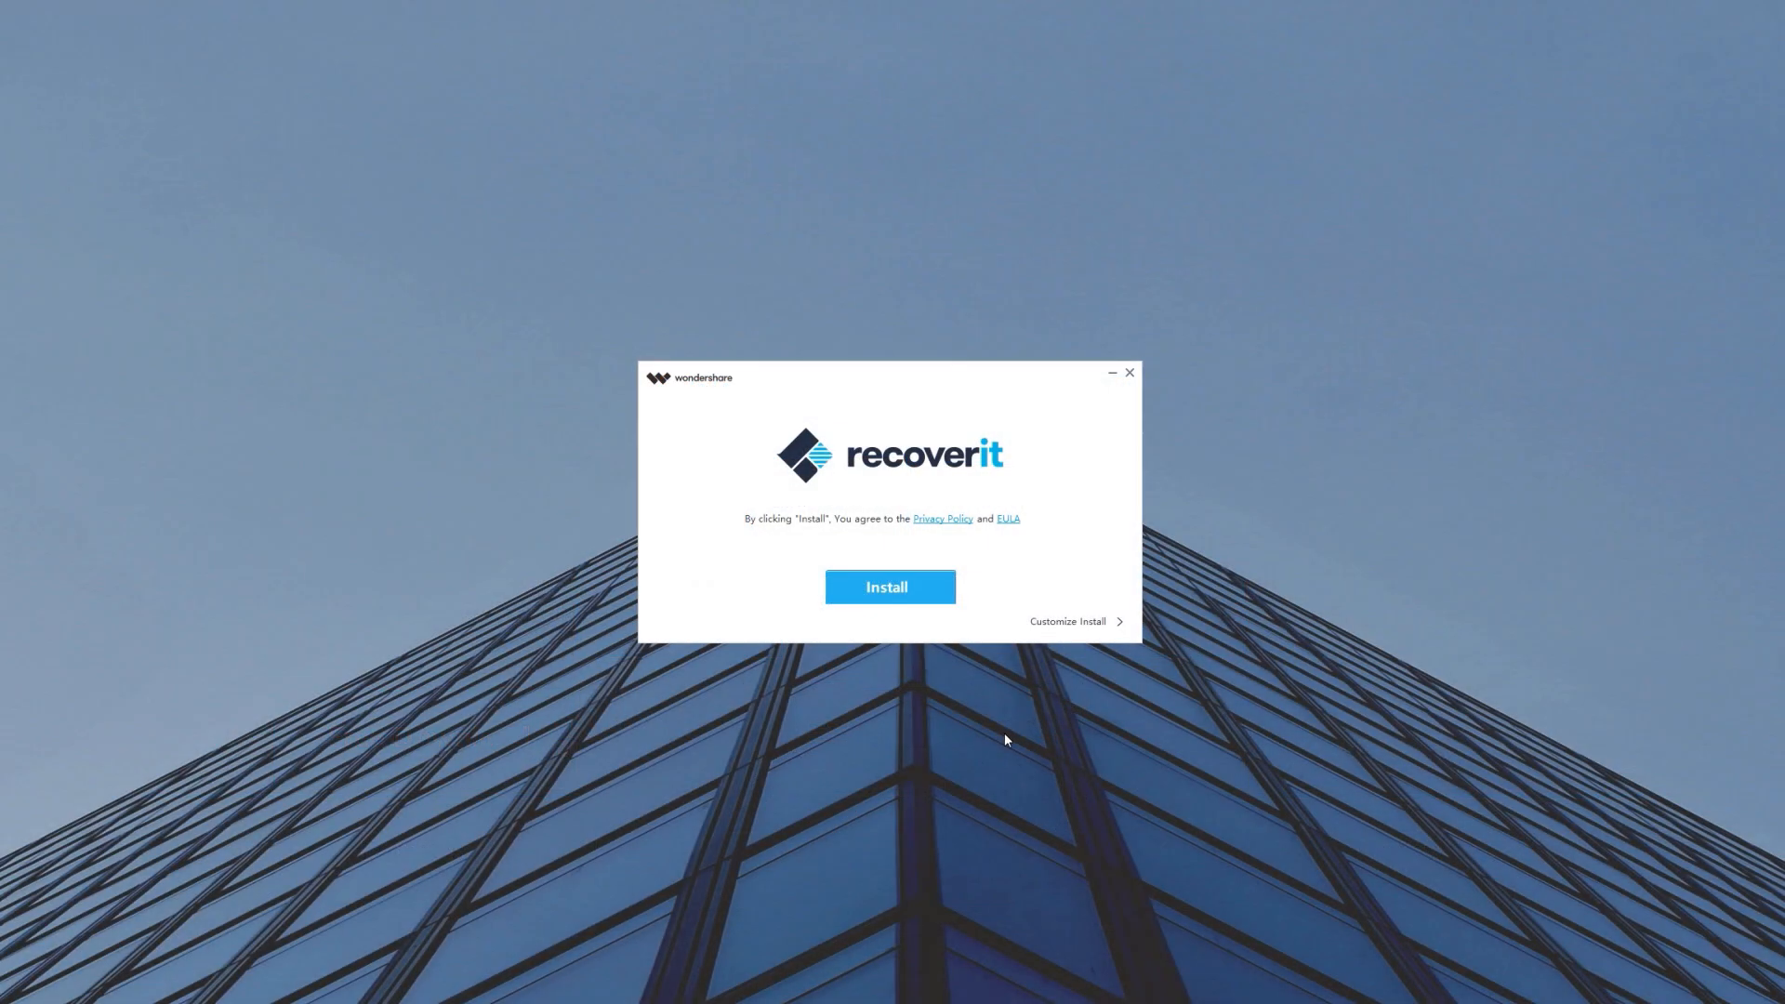
- Install Recoverit with default settings and launch it via Start Now
click(888, 586)
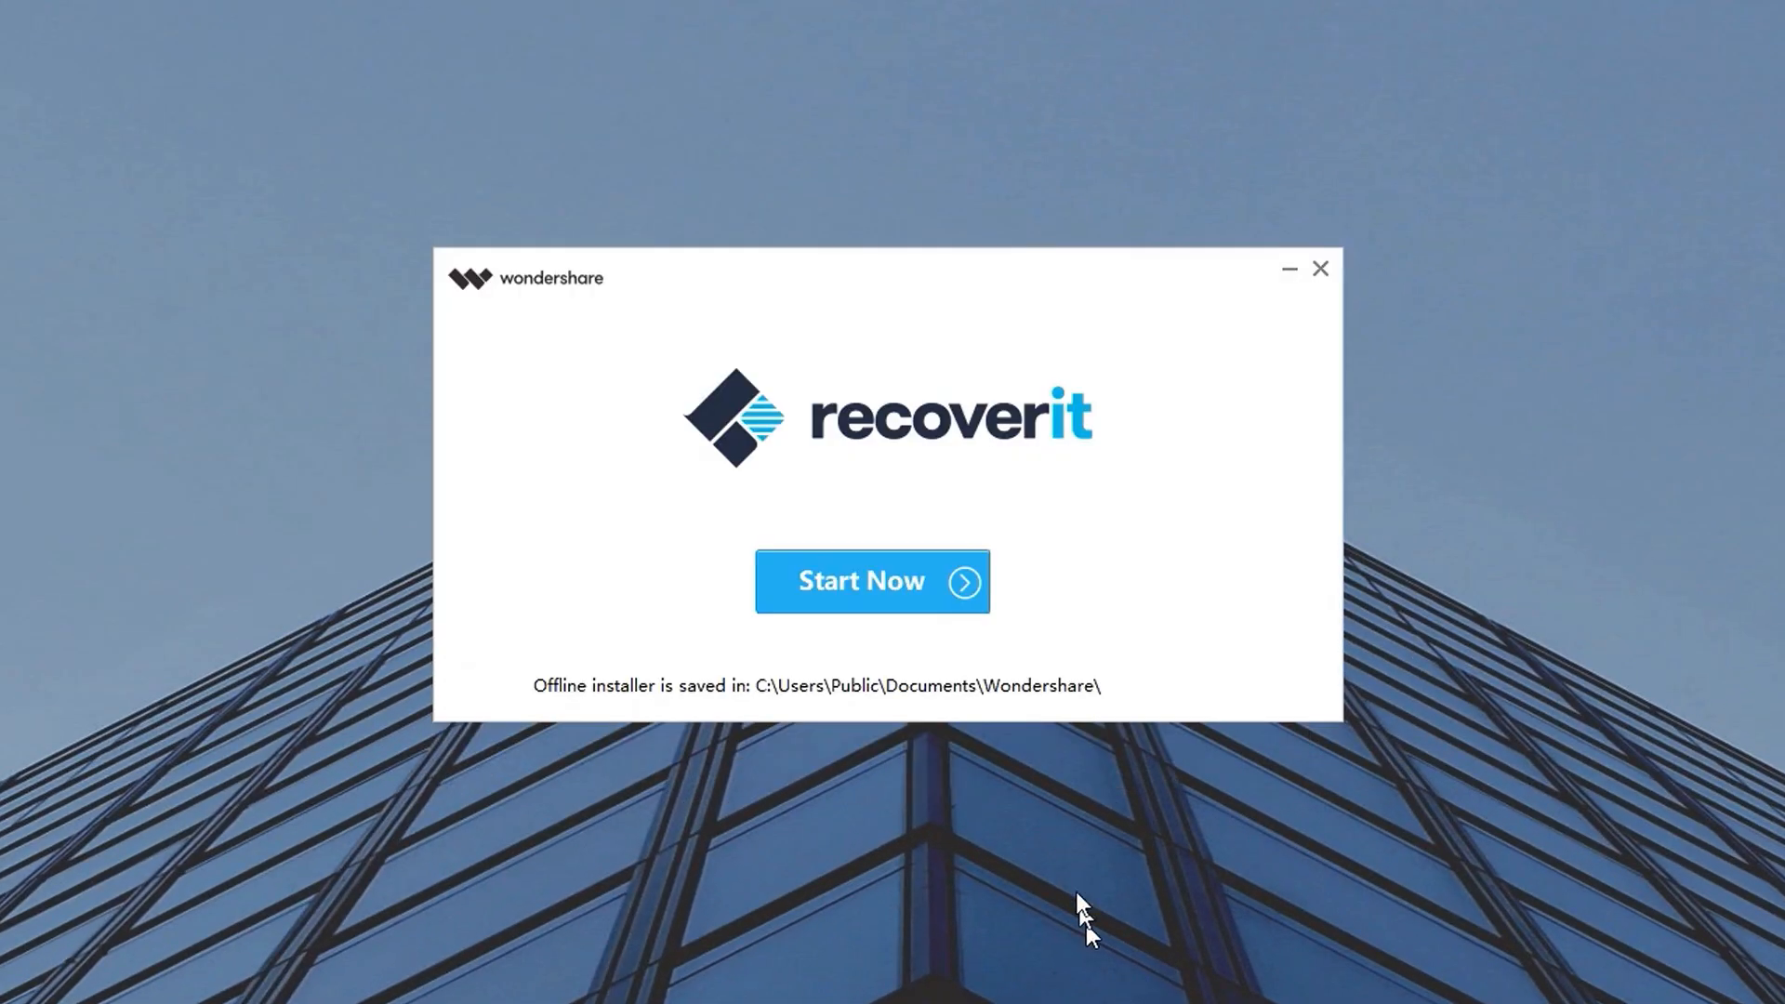
click(872, 580)
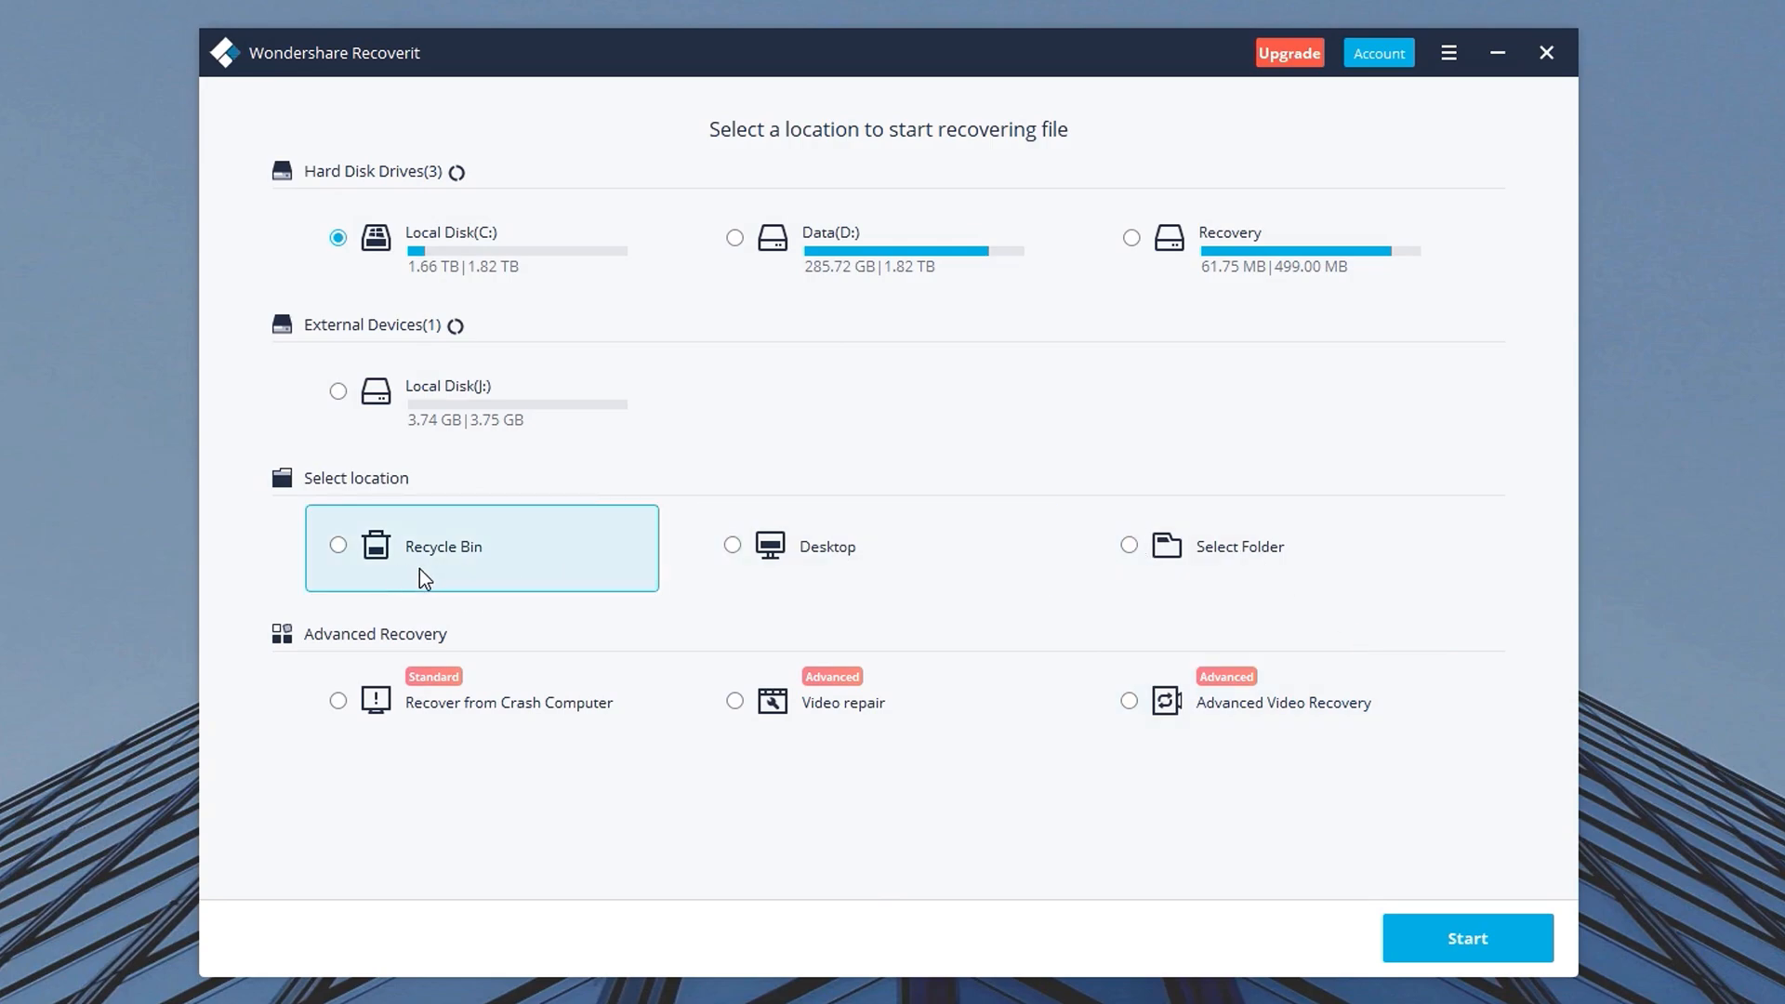
mouse_move(105, 762)
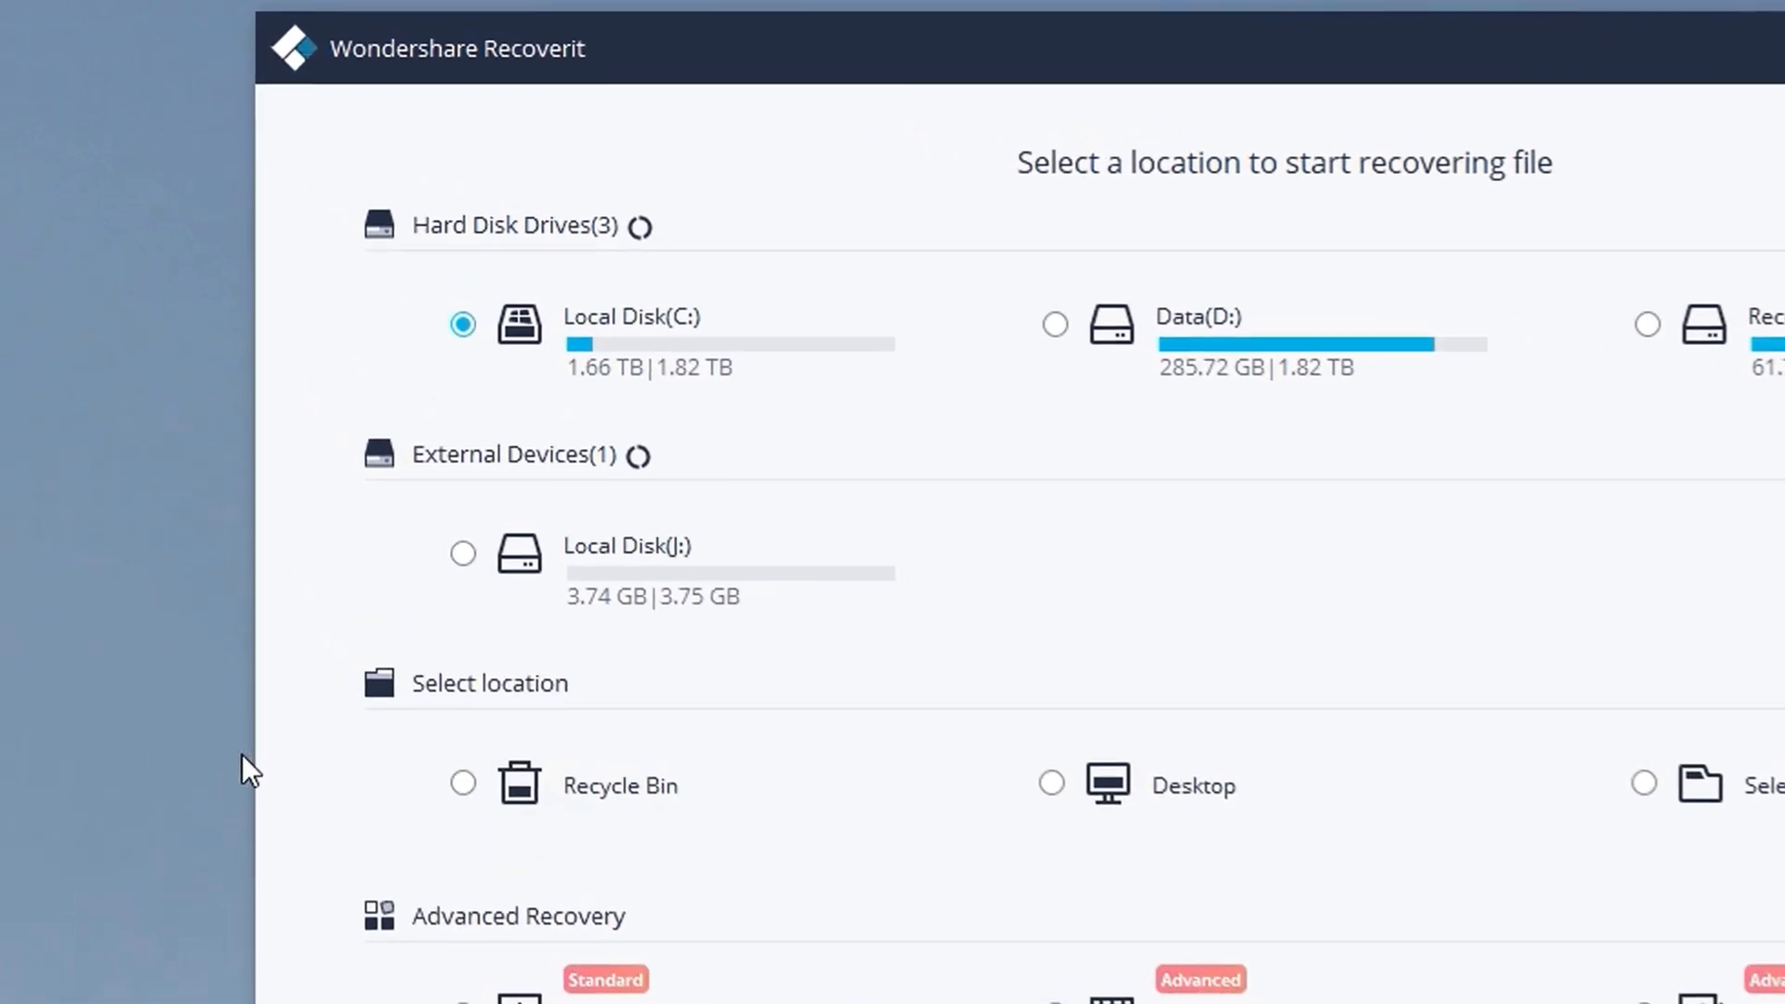
- Select the USB drive Local Disk (J:) and start scanning it for deleted files
click(462, 553)
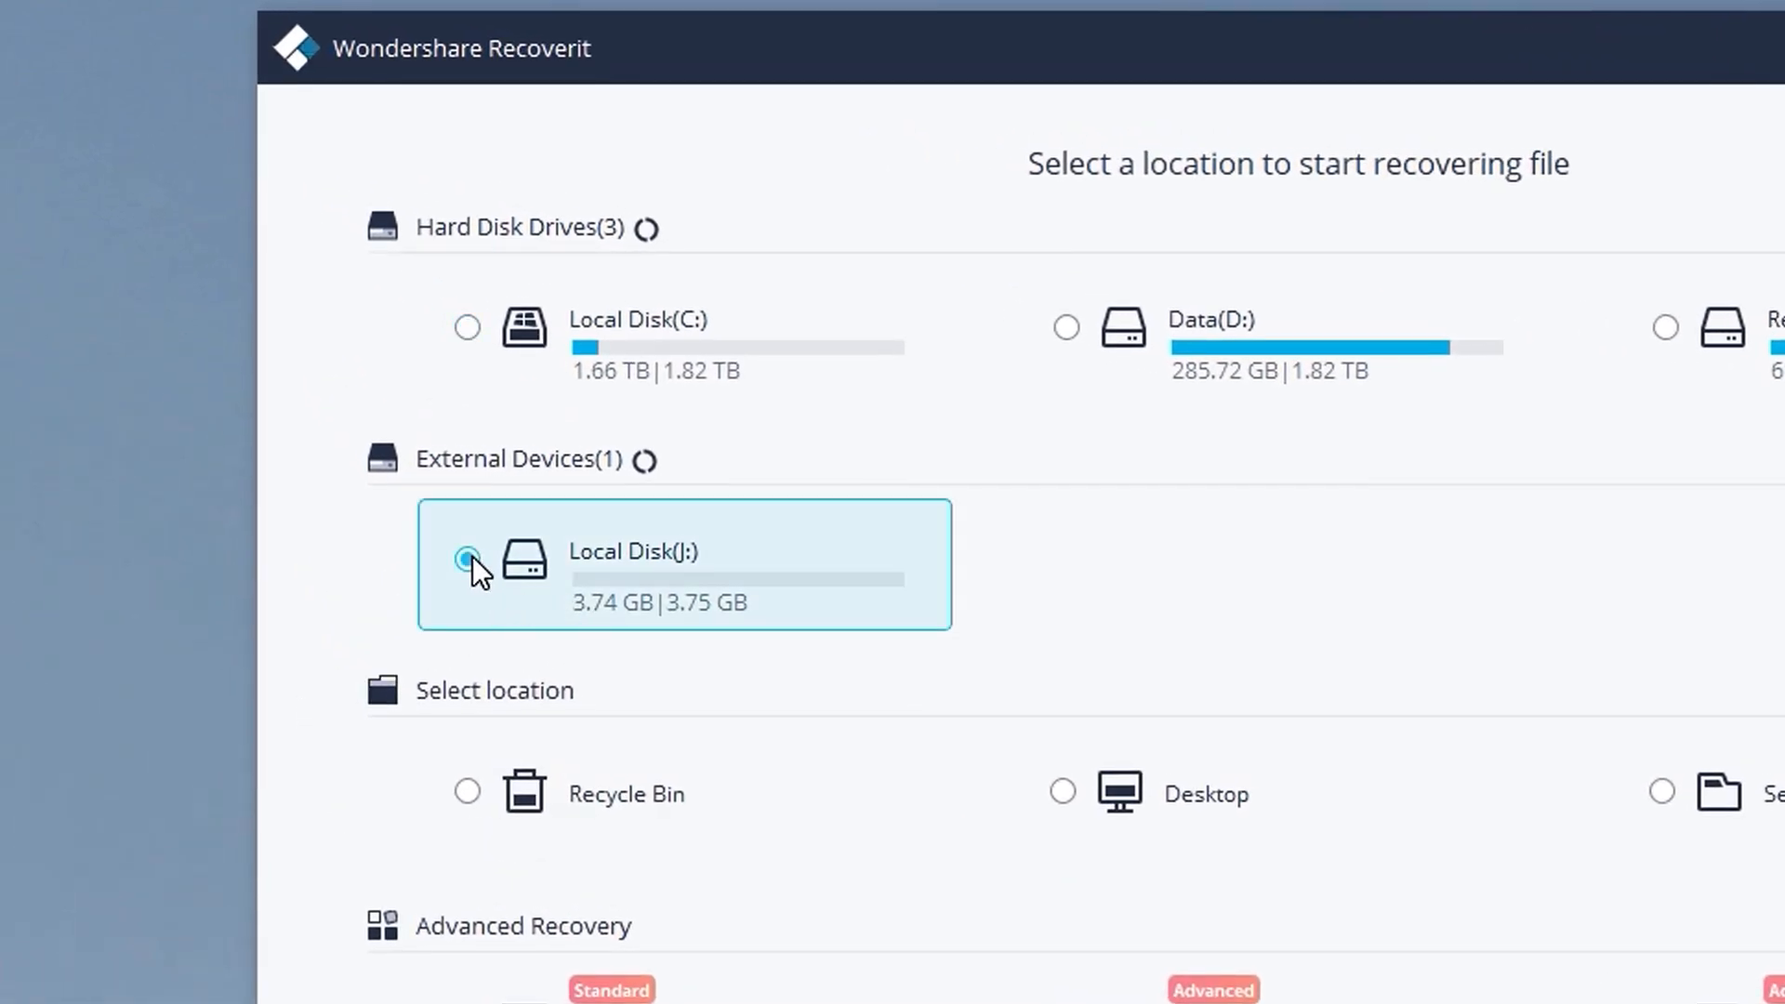
scroll(down, 3)
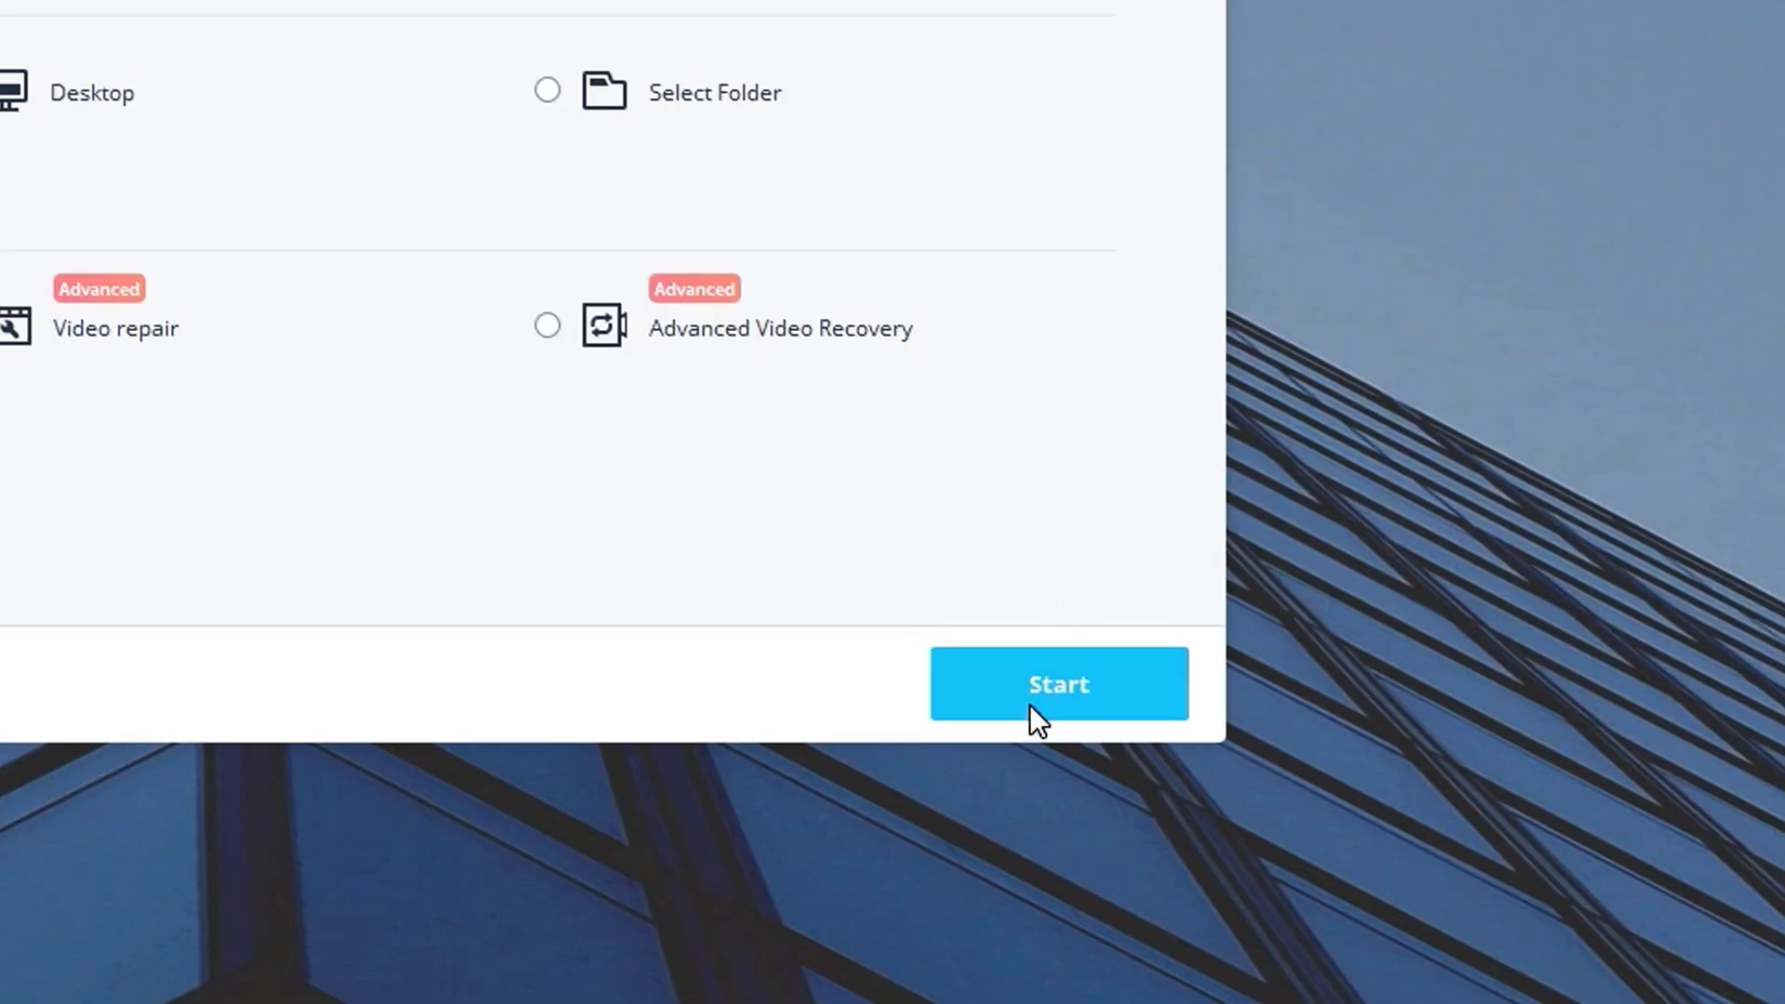
click(1058, 683)
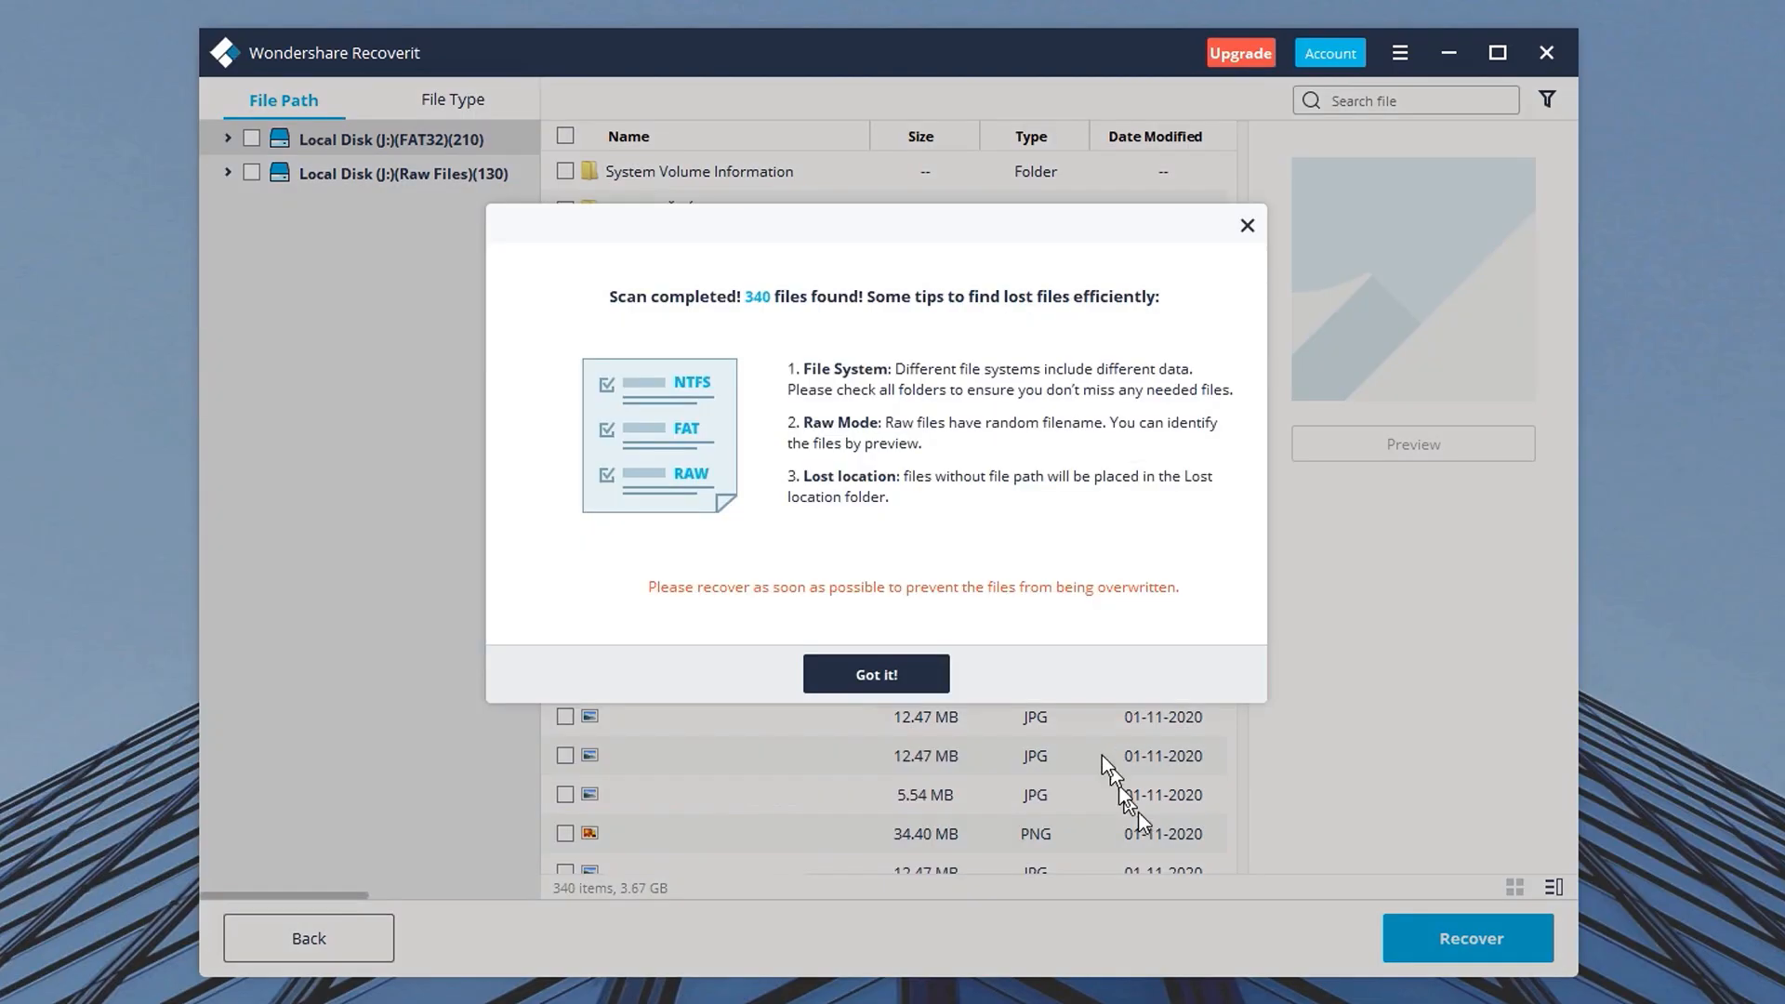
- Dismiss the scan tips and browse the found video and photo files by file type
click(876, 674)
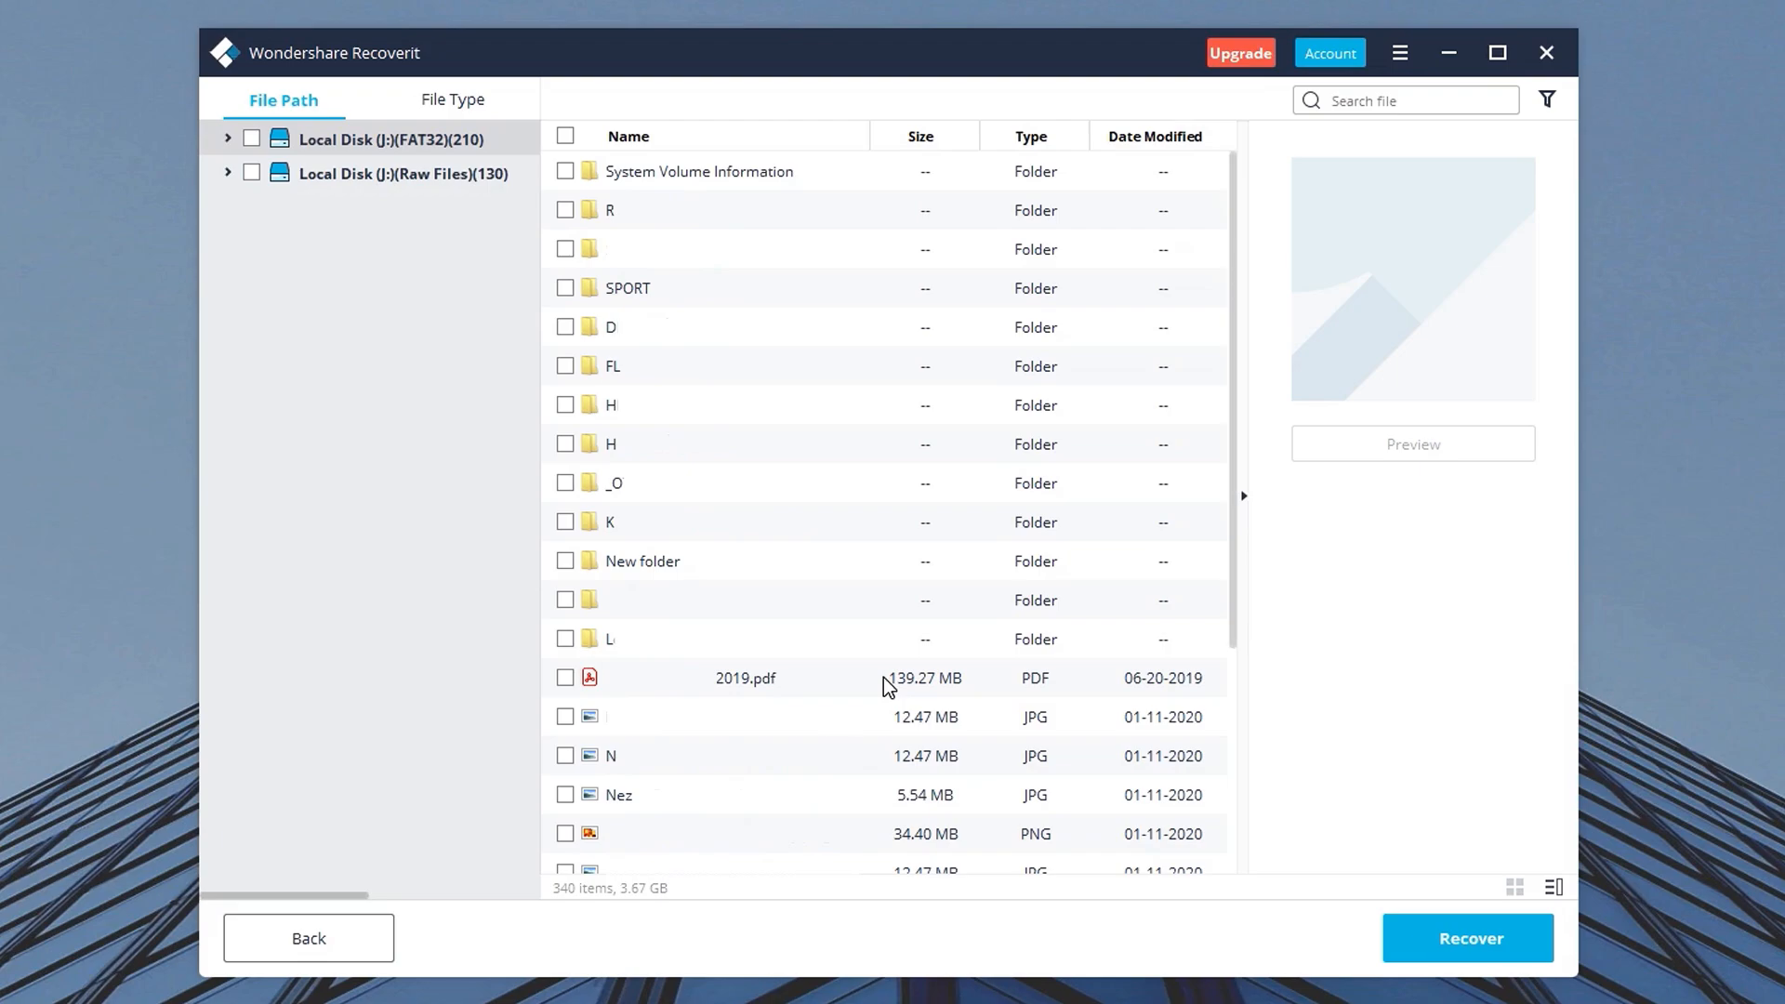
mouse_move(1160, 655)
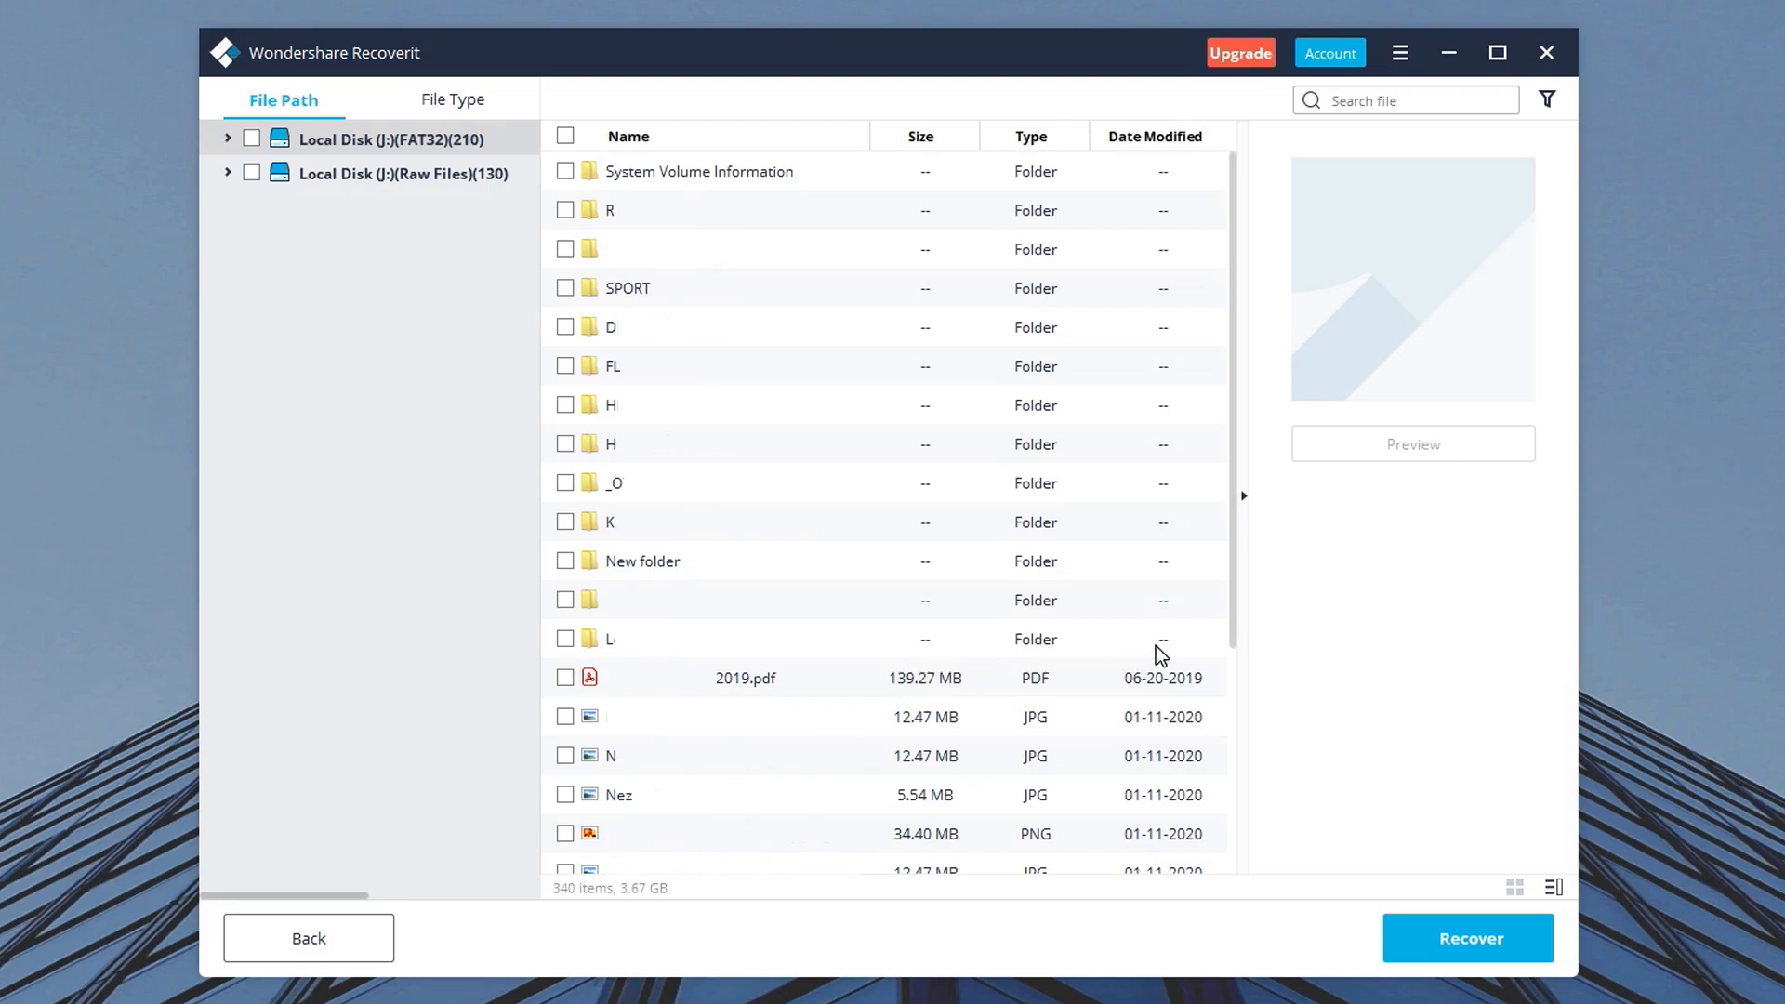
click(452, 99)
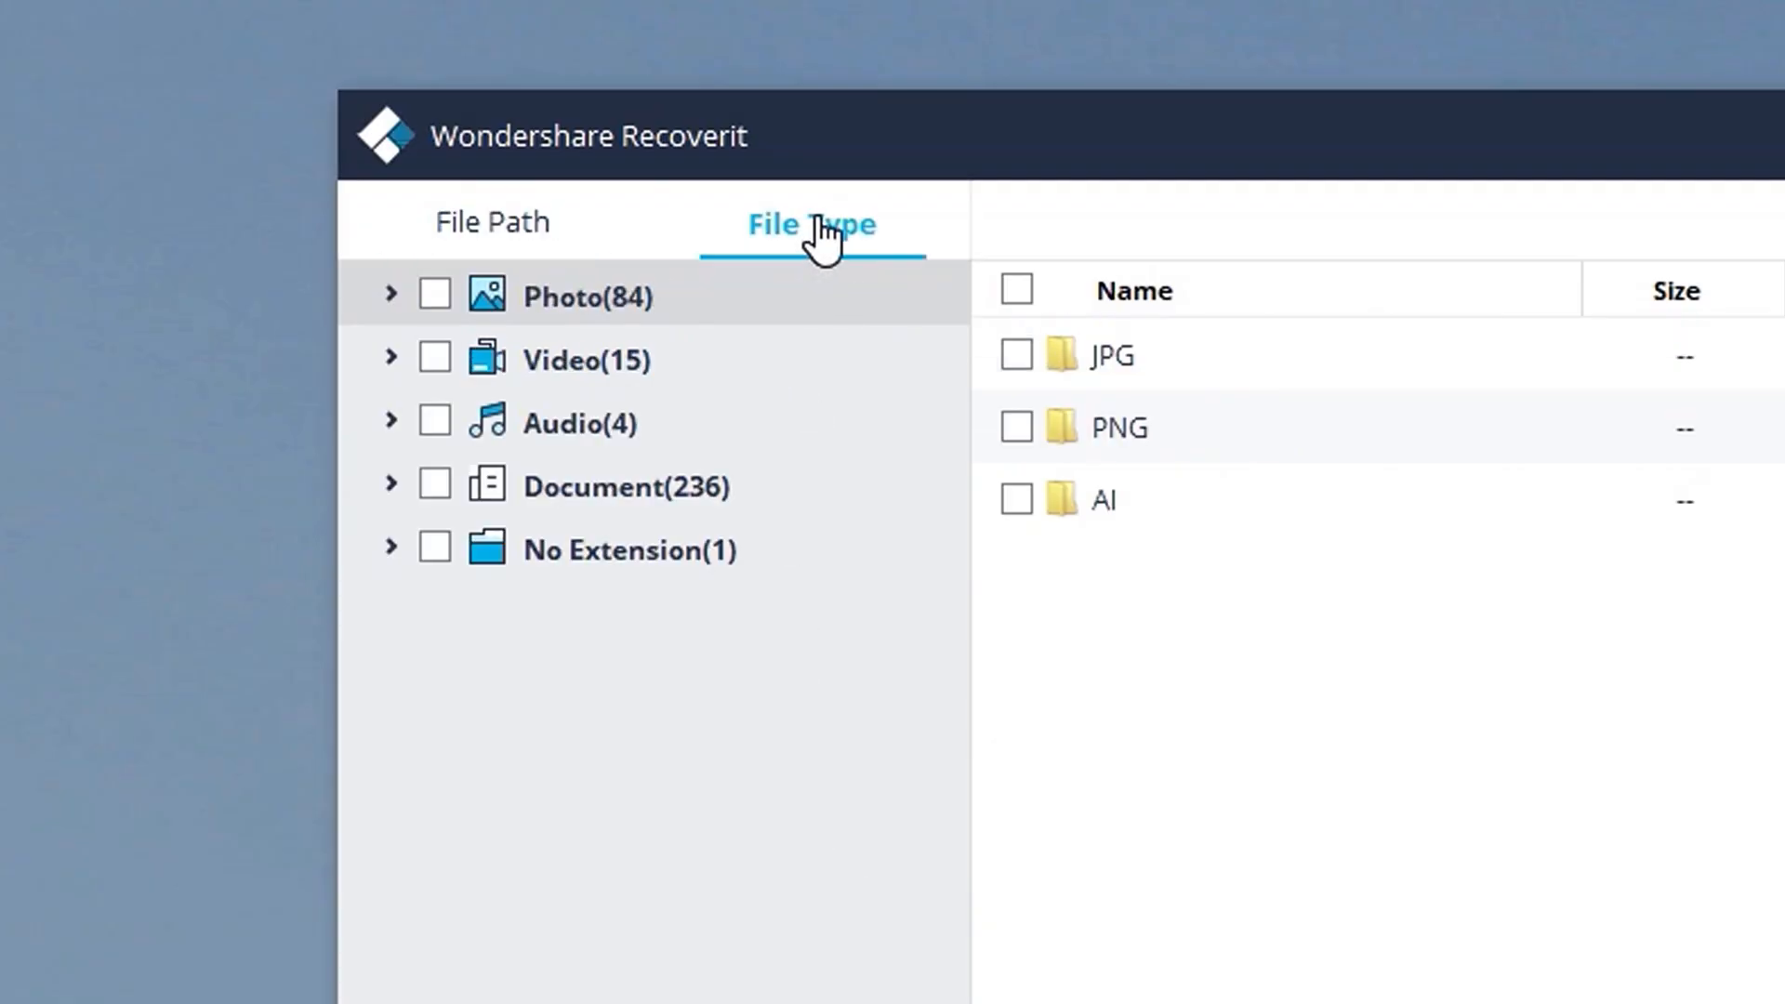
click(585, 359)
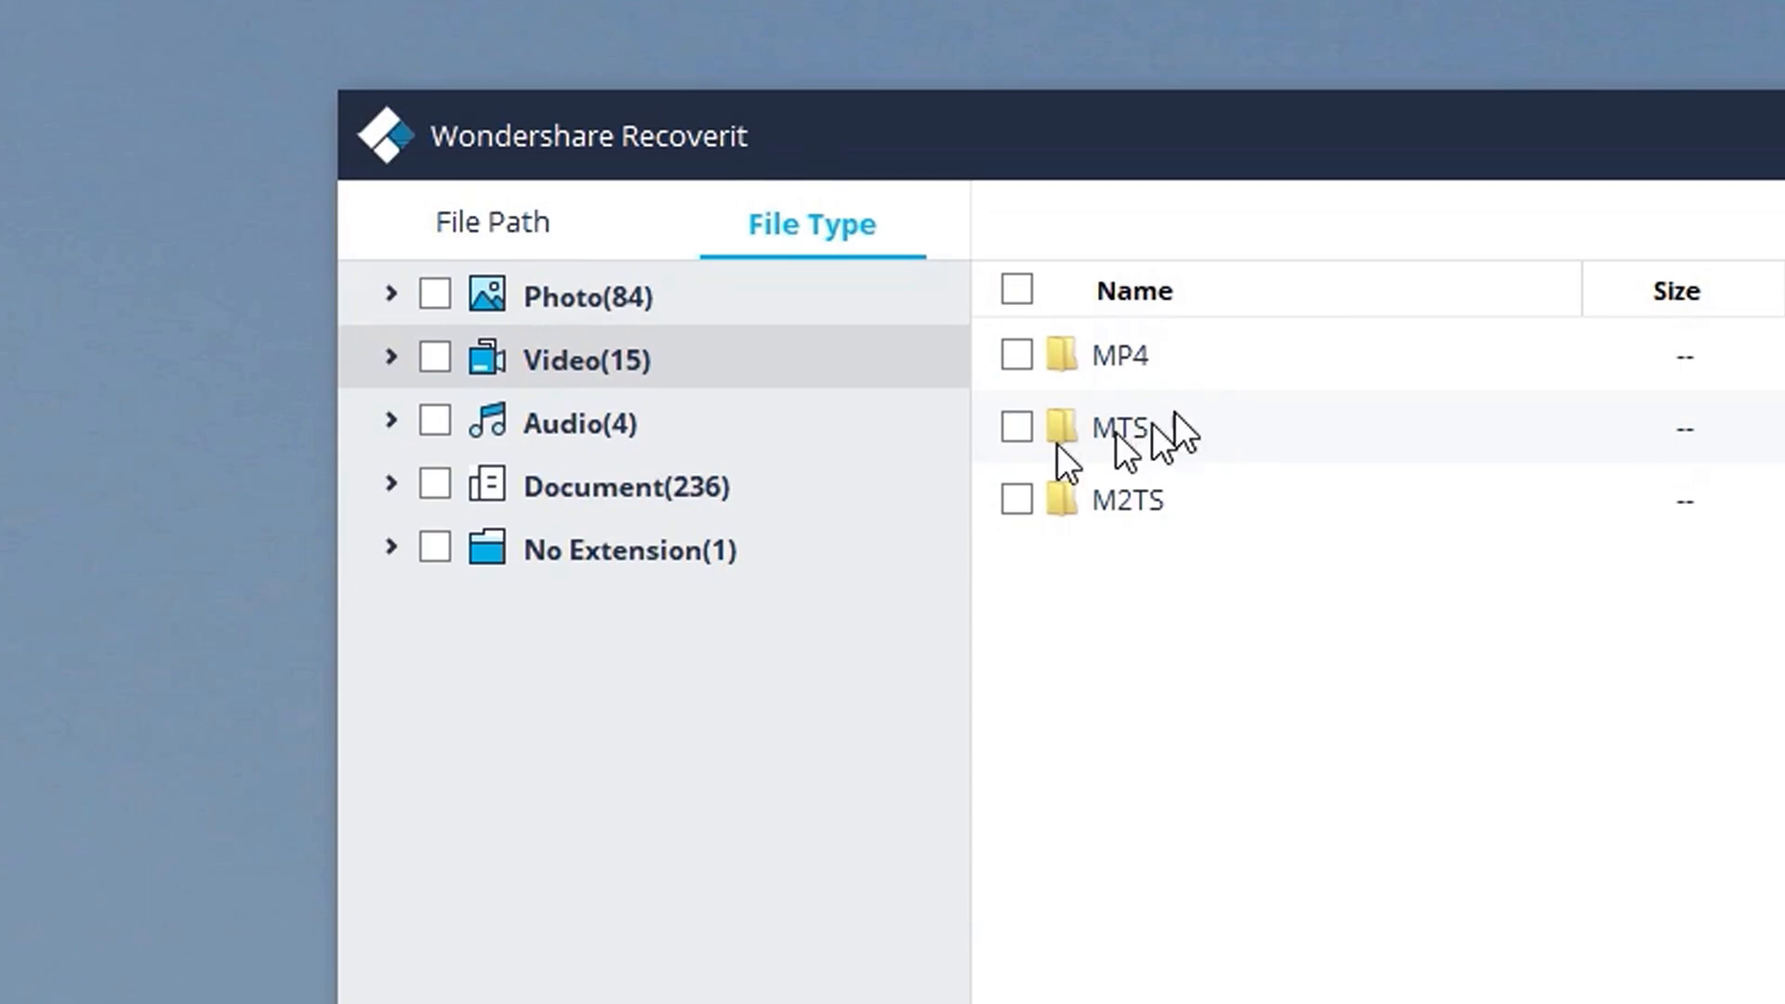
click(562, 423)
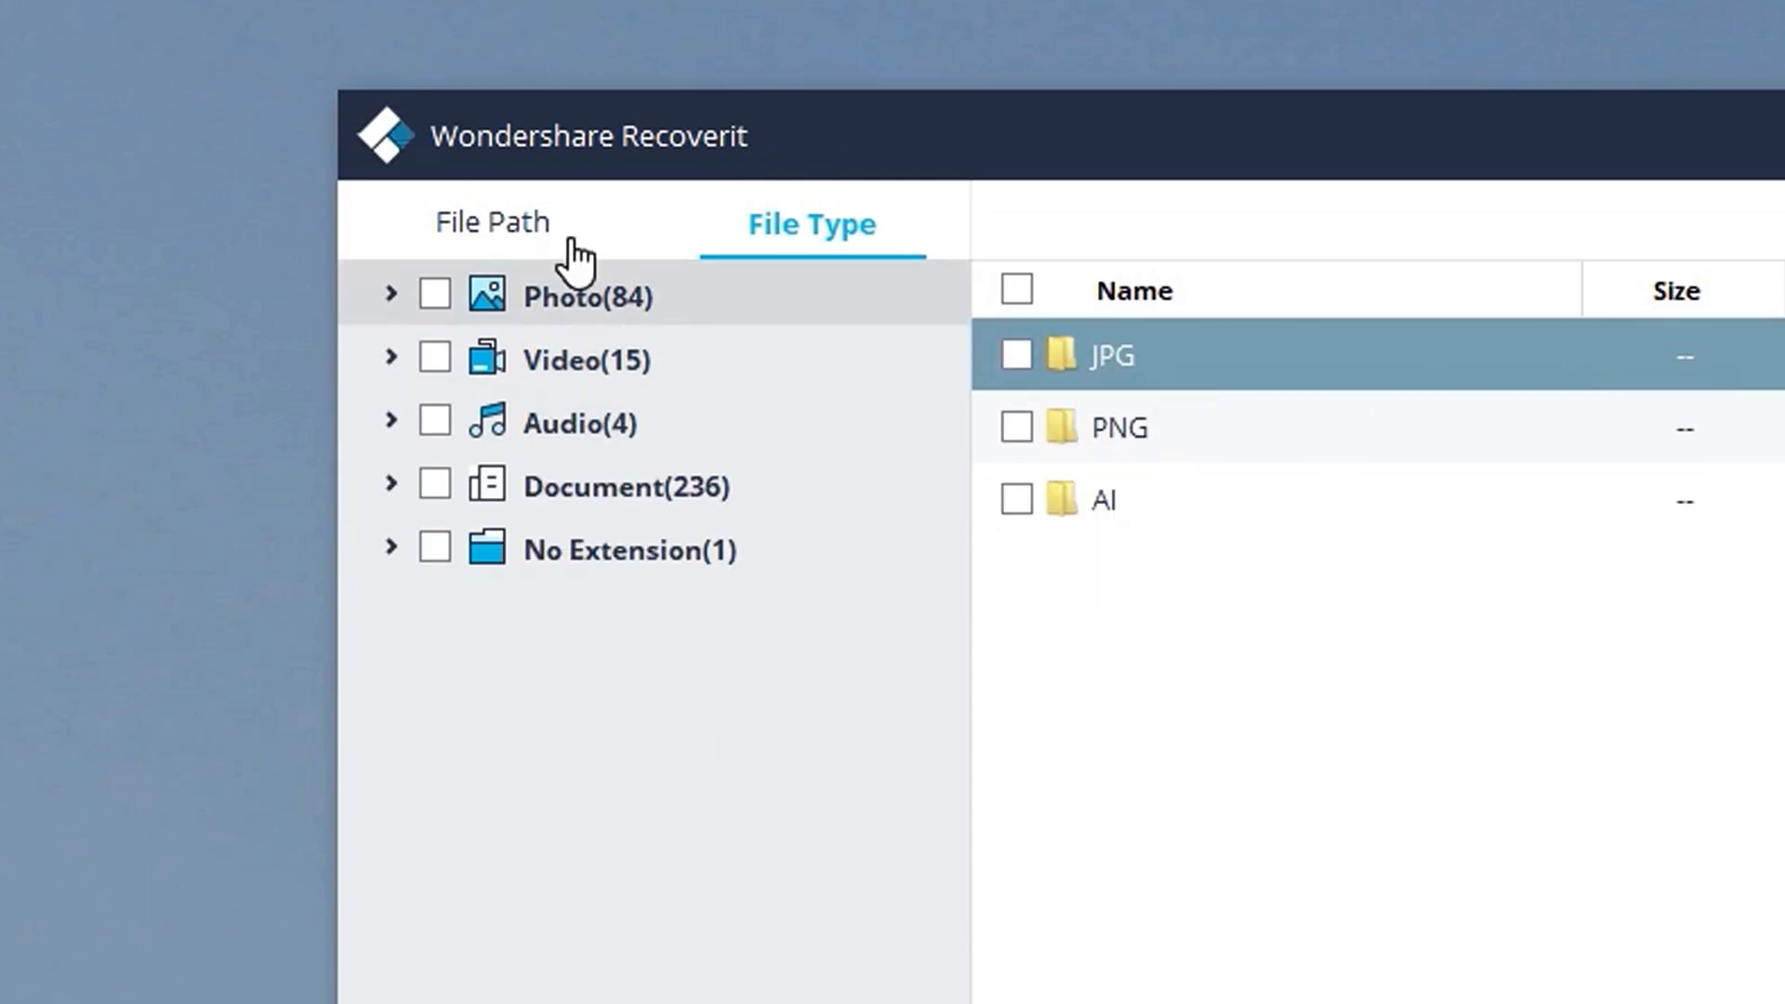
- Return to the File Path view and preview the recovered _HOTO.JPG photo
click(492, 223)
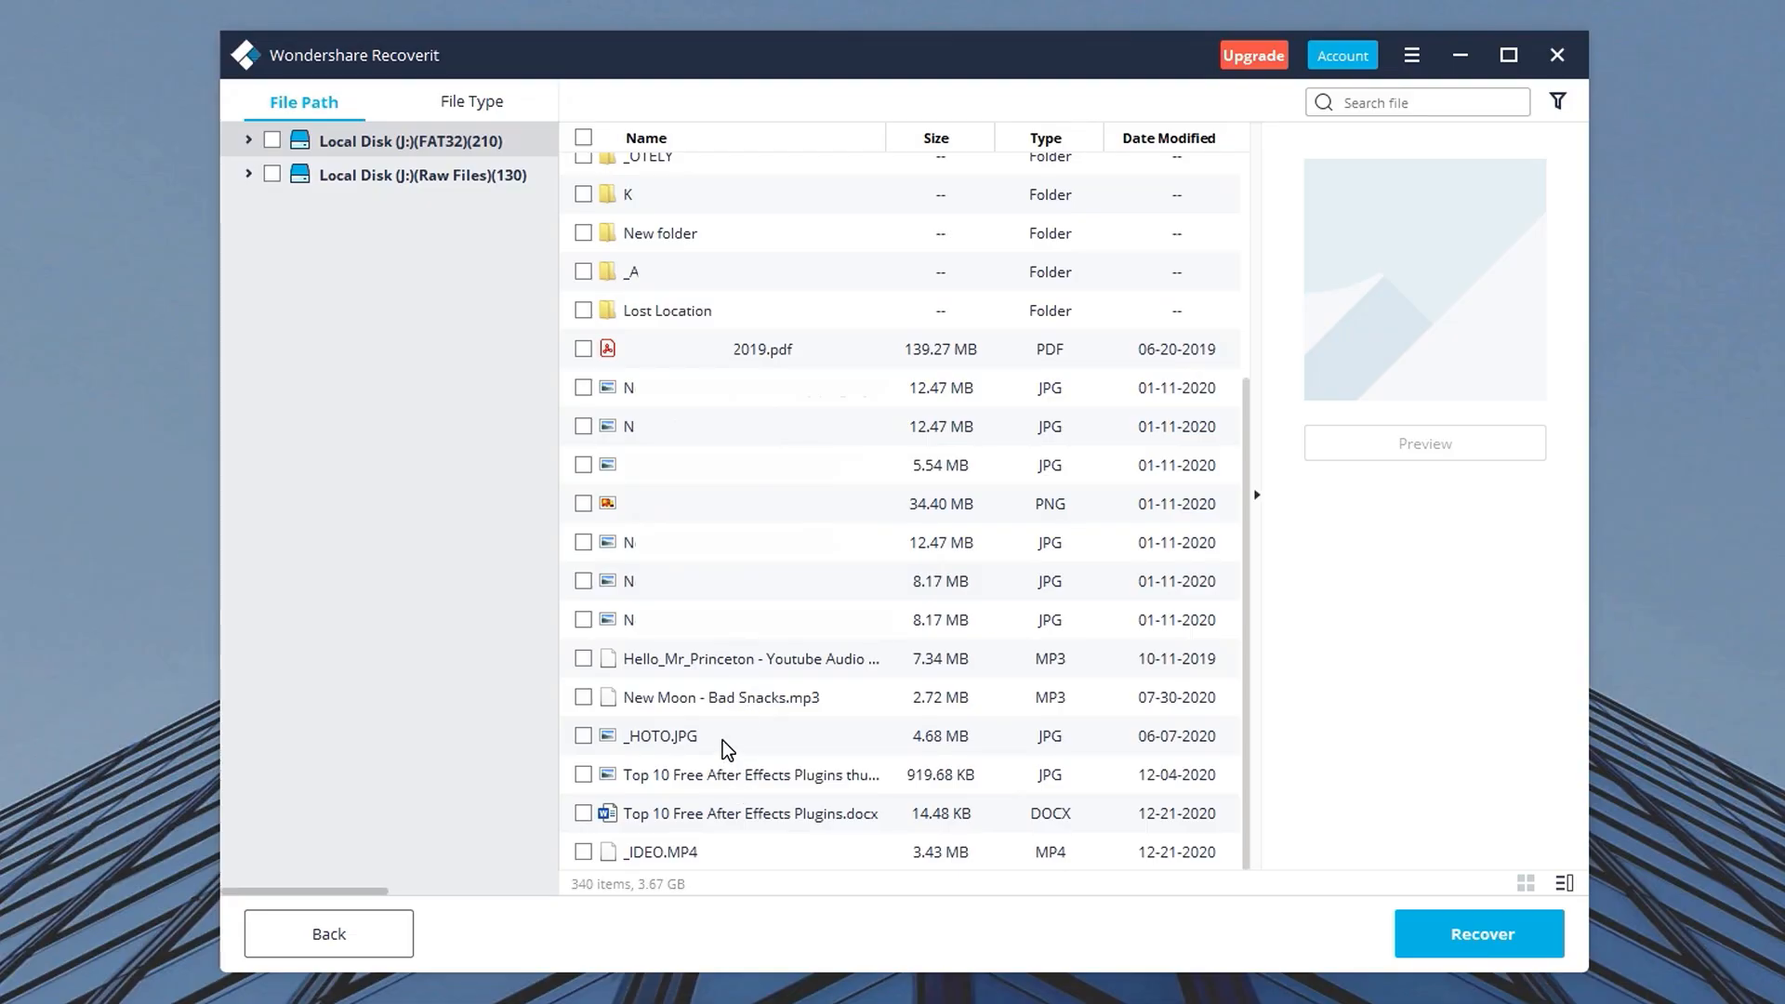
click(659, 736)
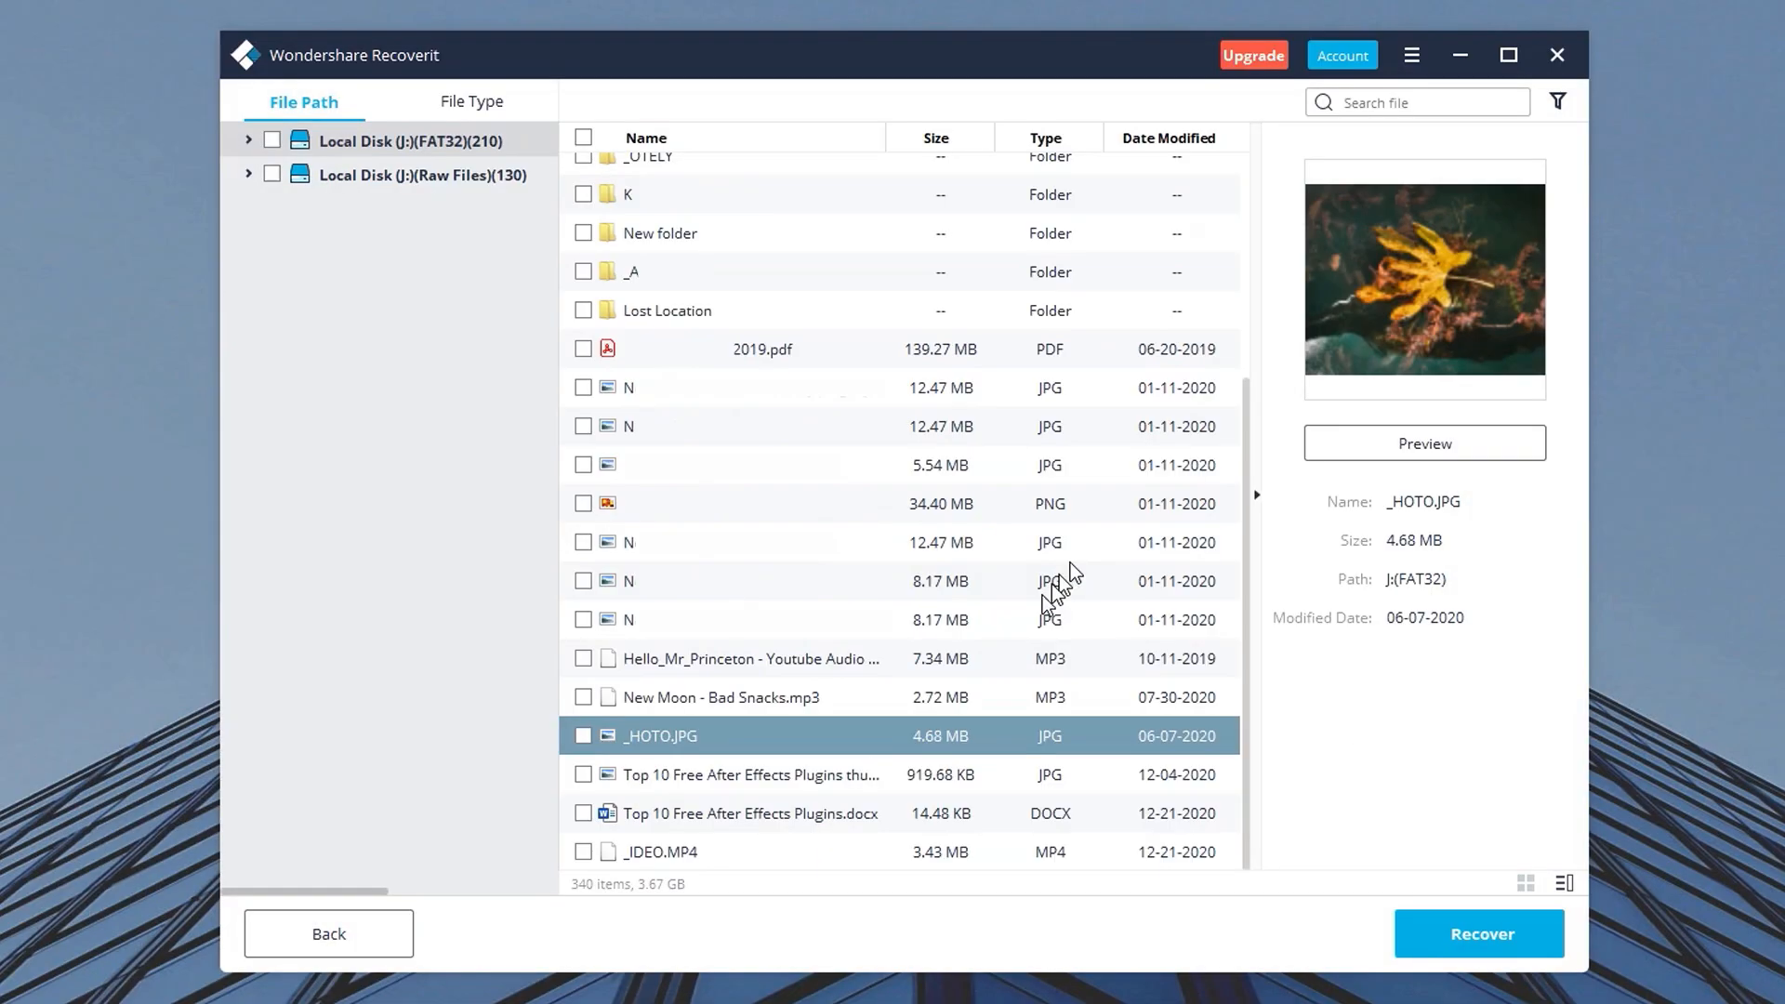
double_click(660, 852)
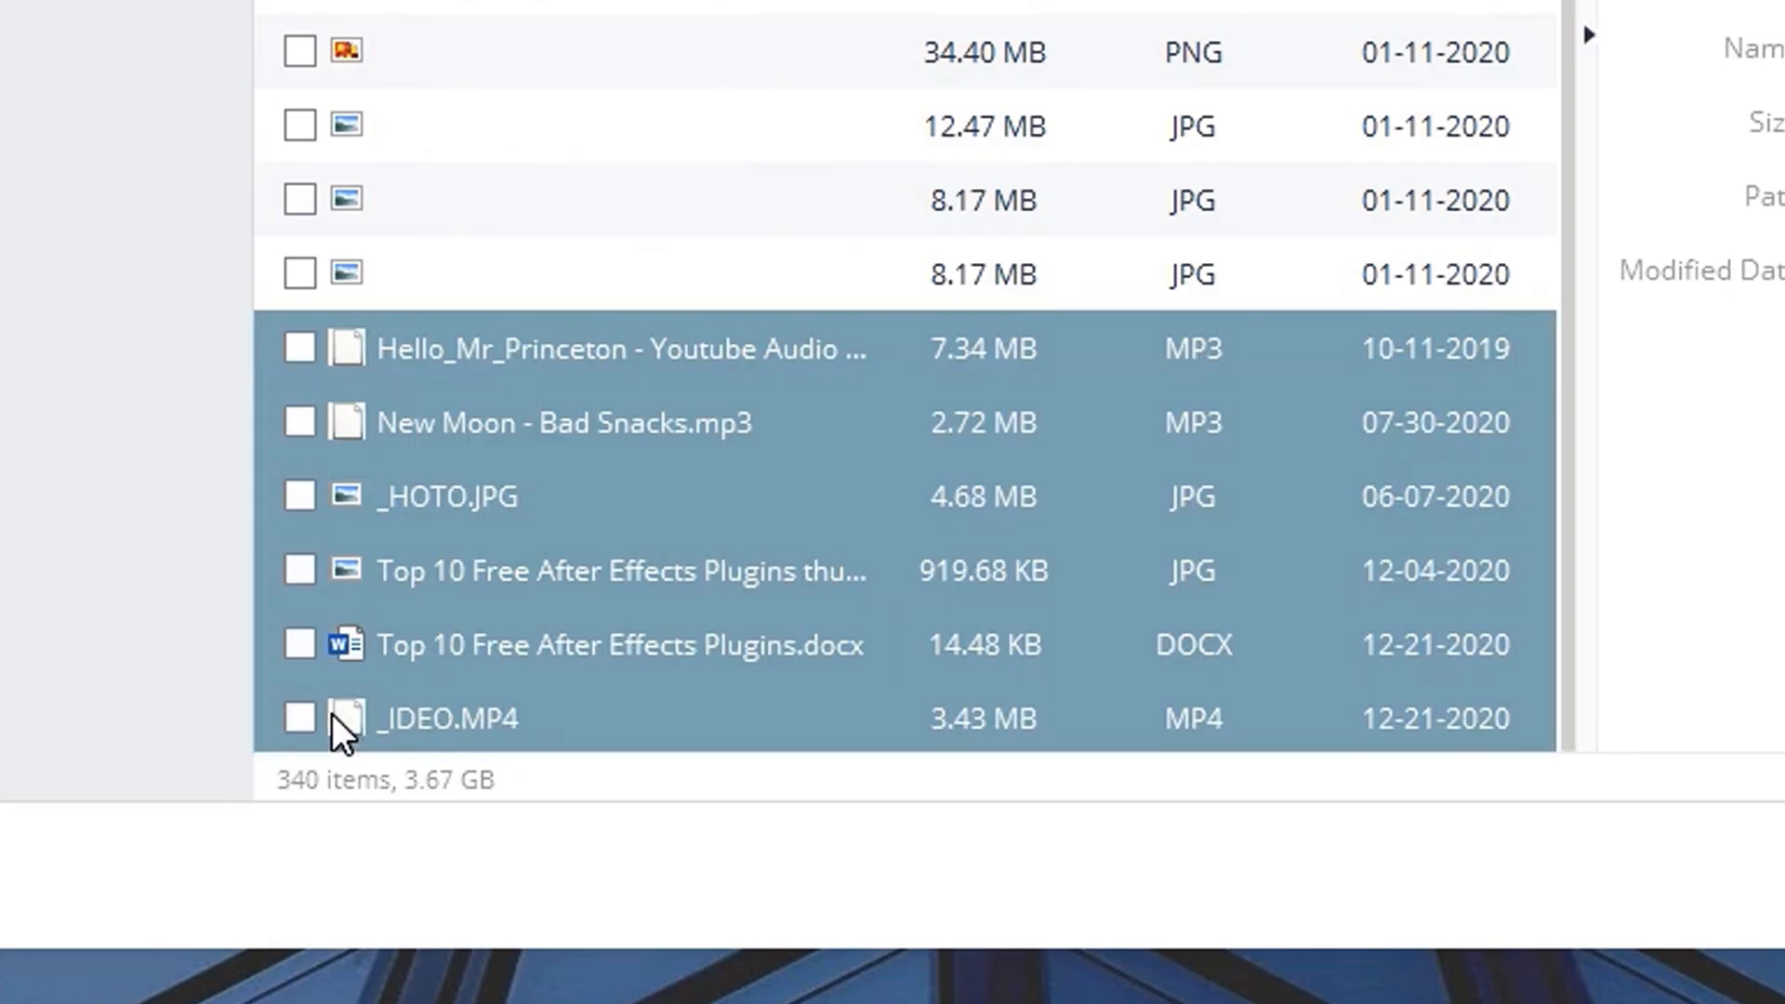
- Recover the six ticked files with the free version, saving them to the Desktop
click(299, 716)
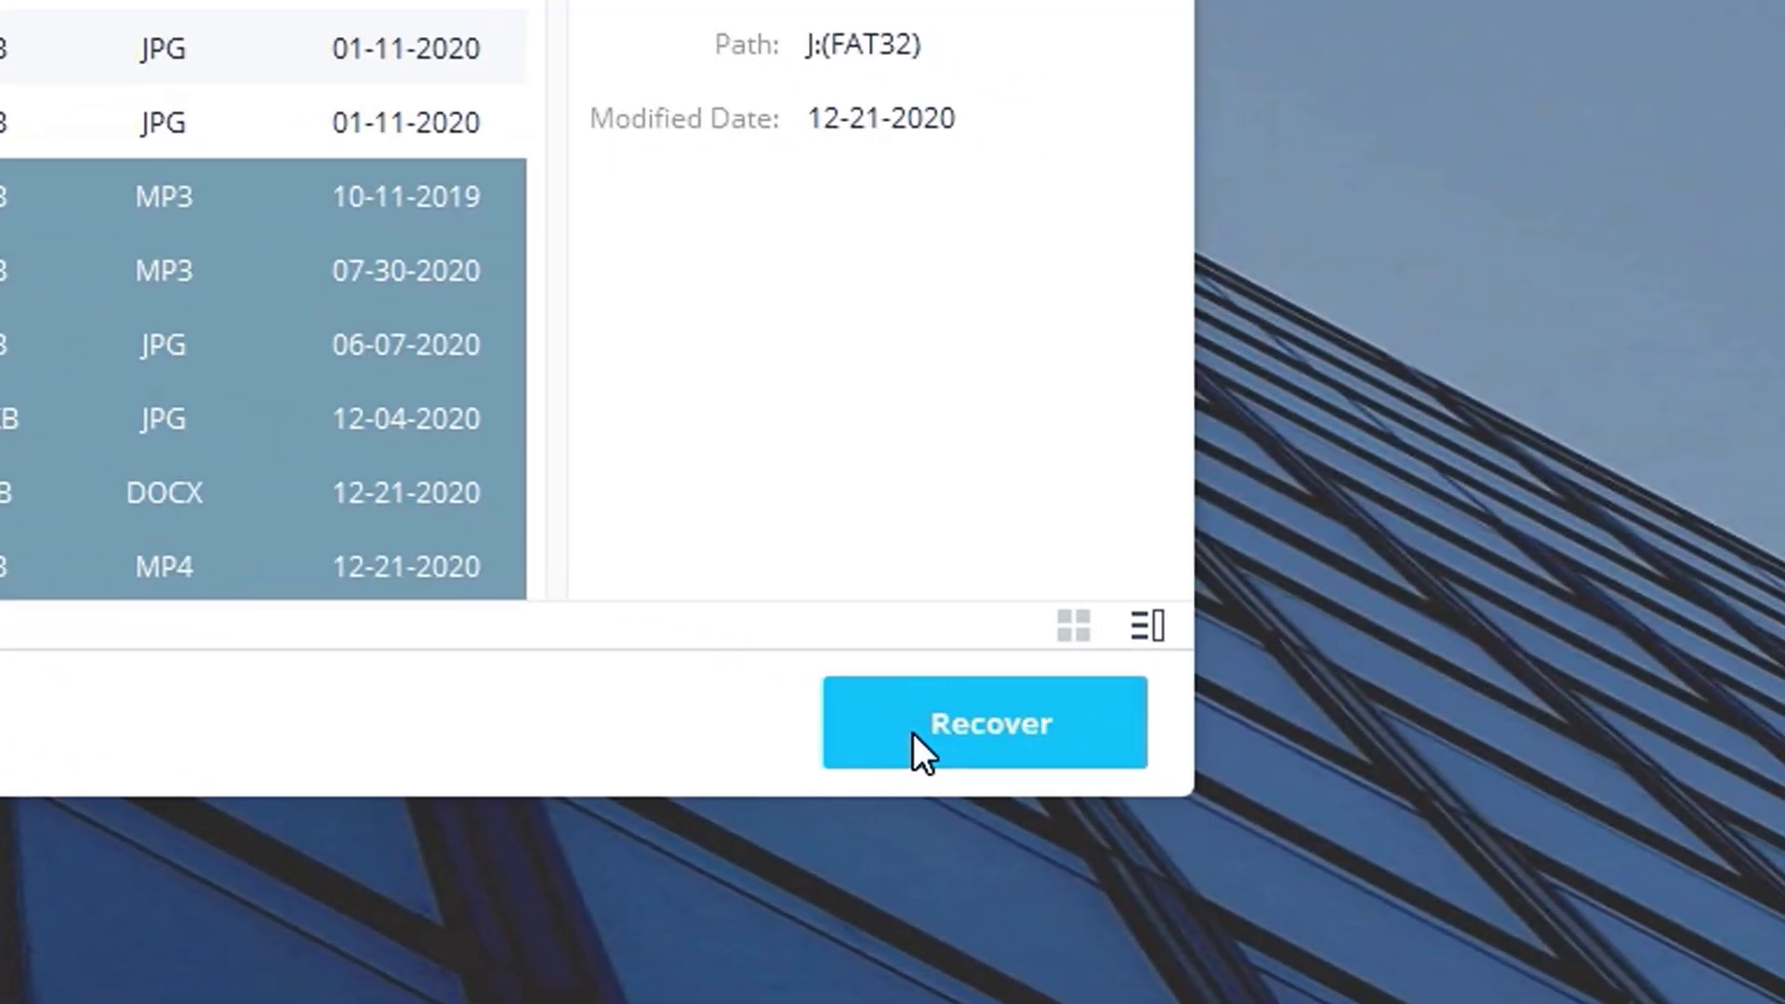
click(983, 722)
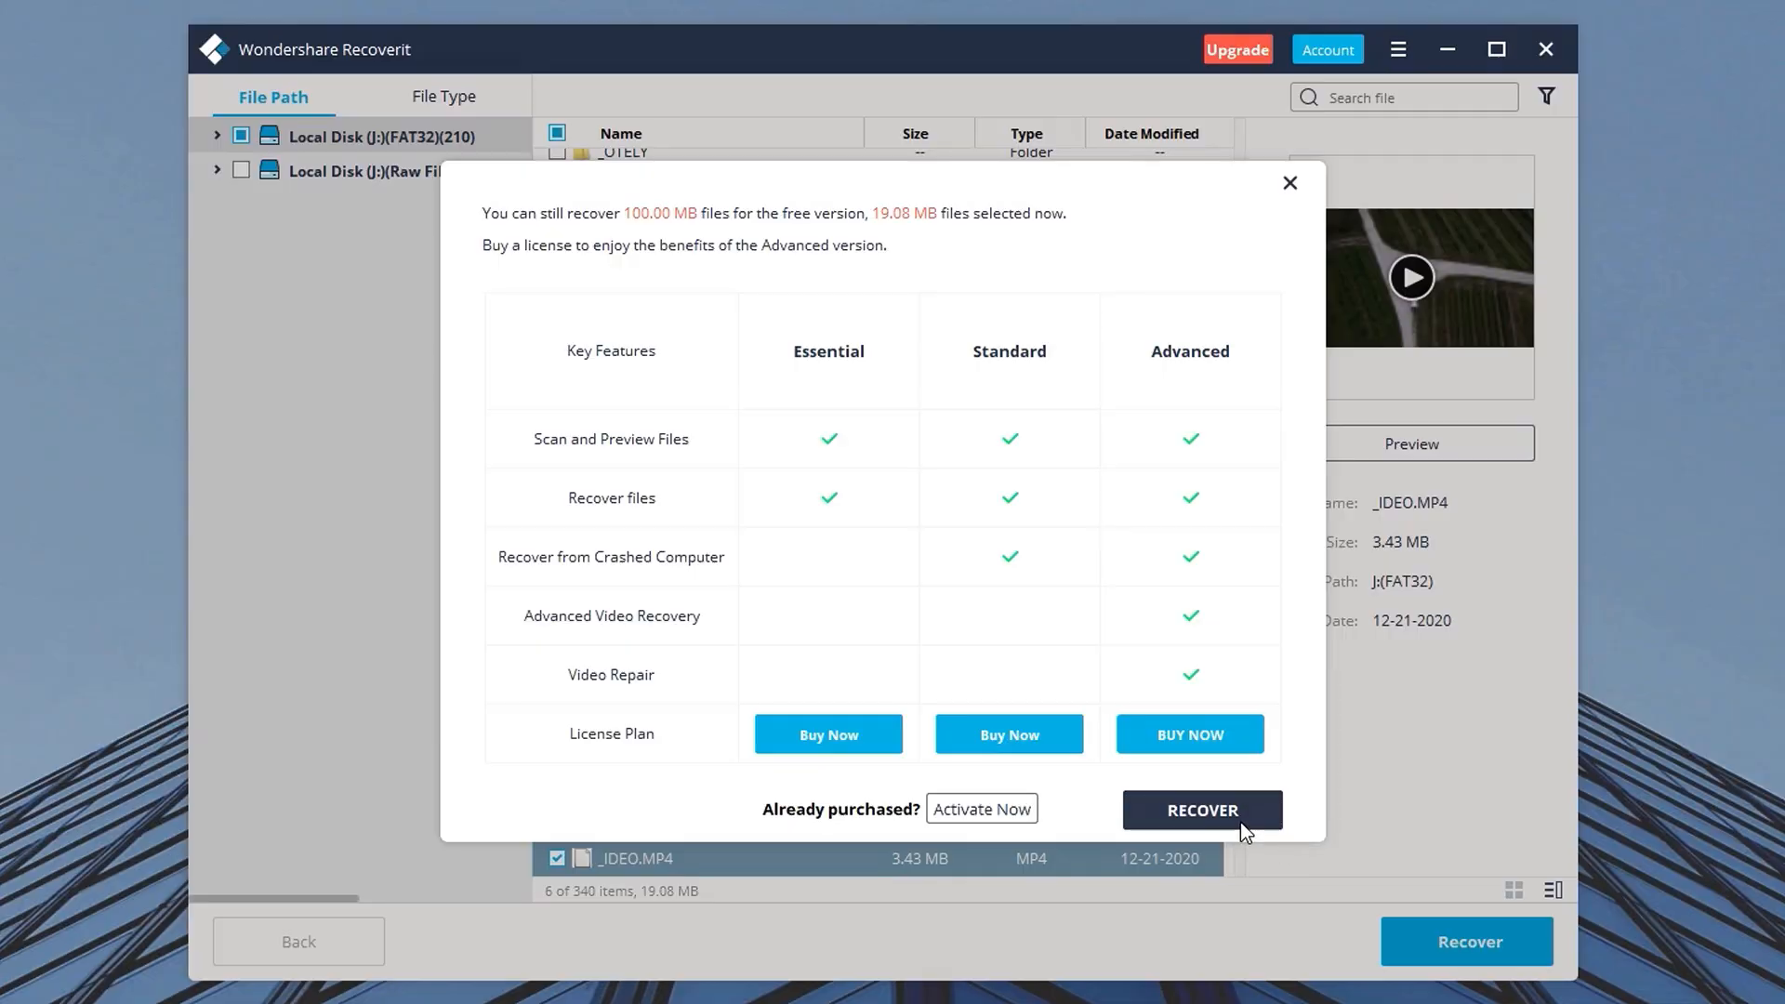
click(1201, 810)
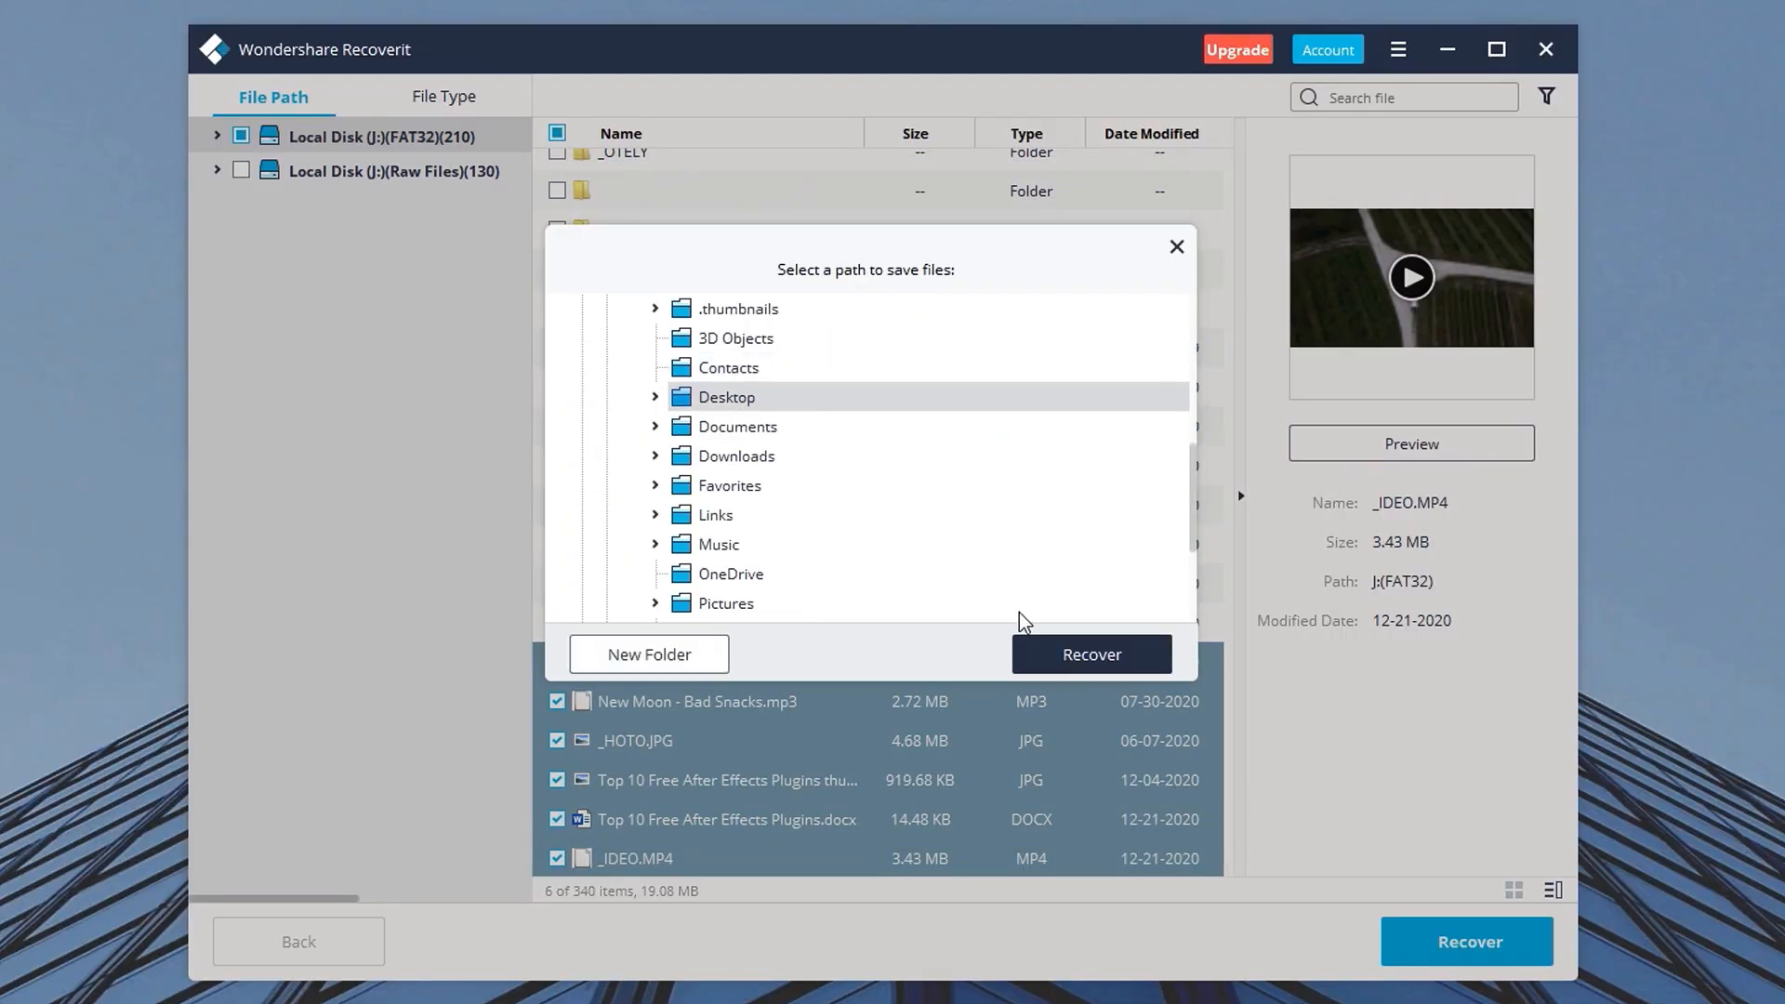
click(1089, 653)
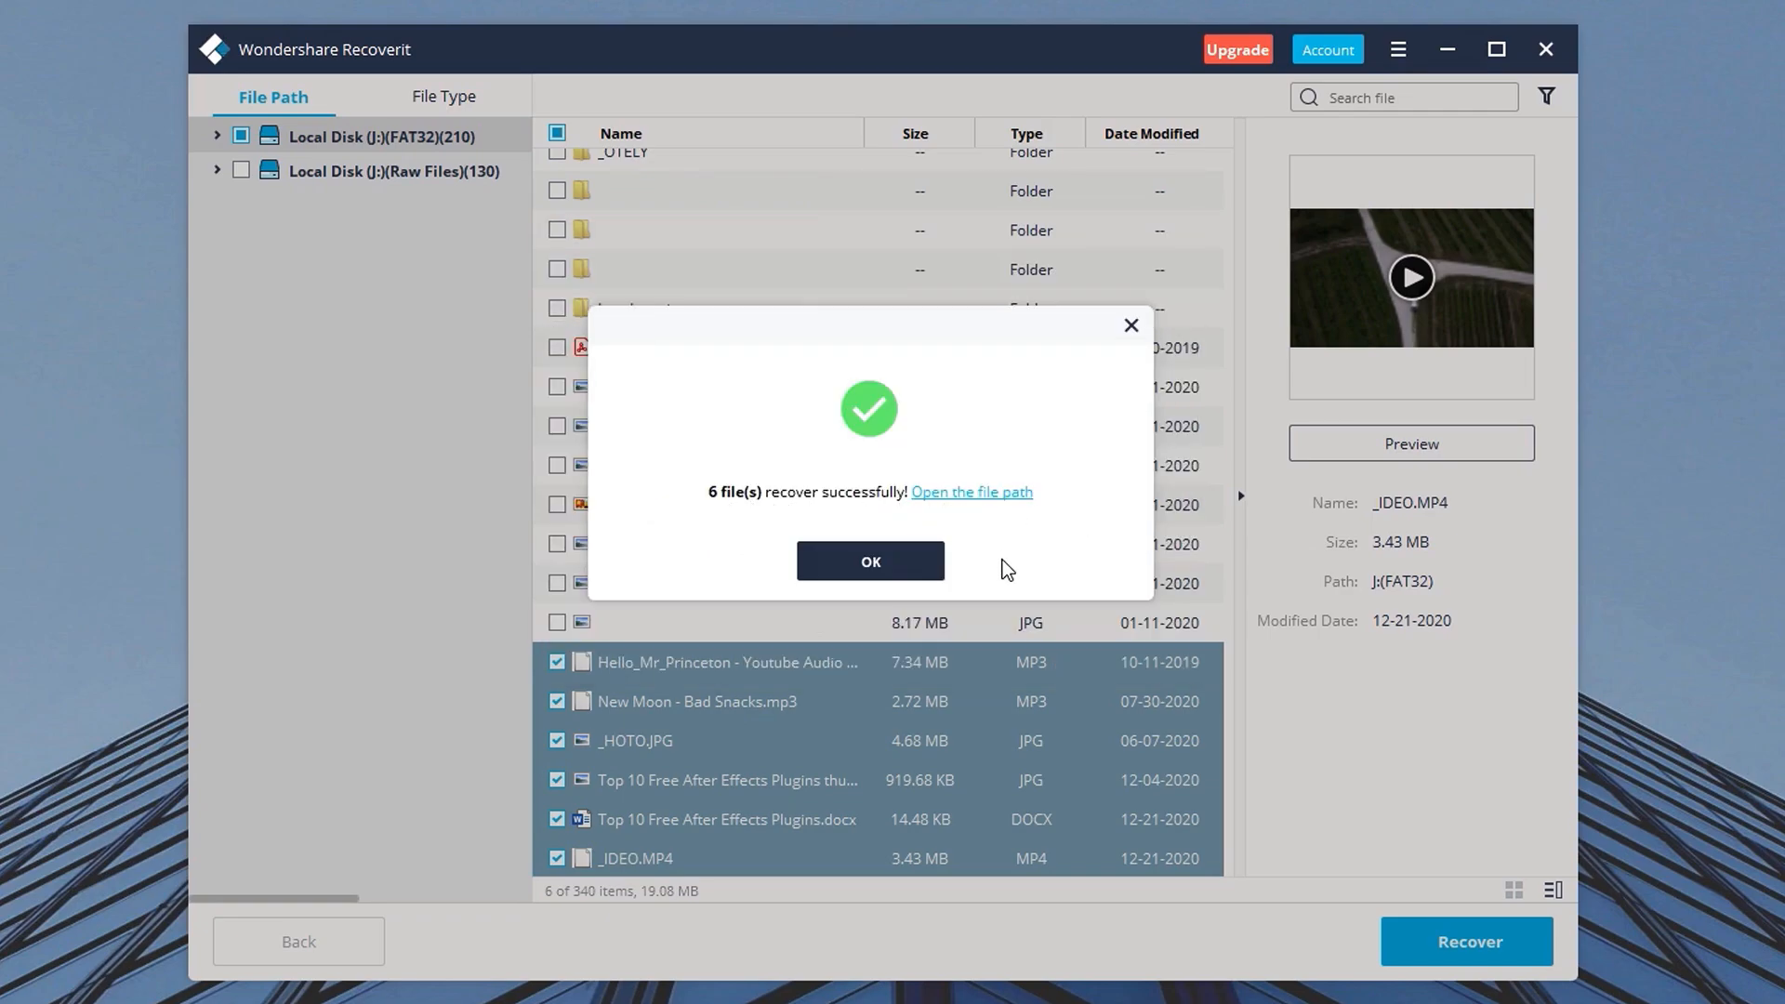
- Open the recovered (FAT32) folder, play the recovered MP3 in VLC, then close VLC
click(970, 492)
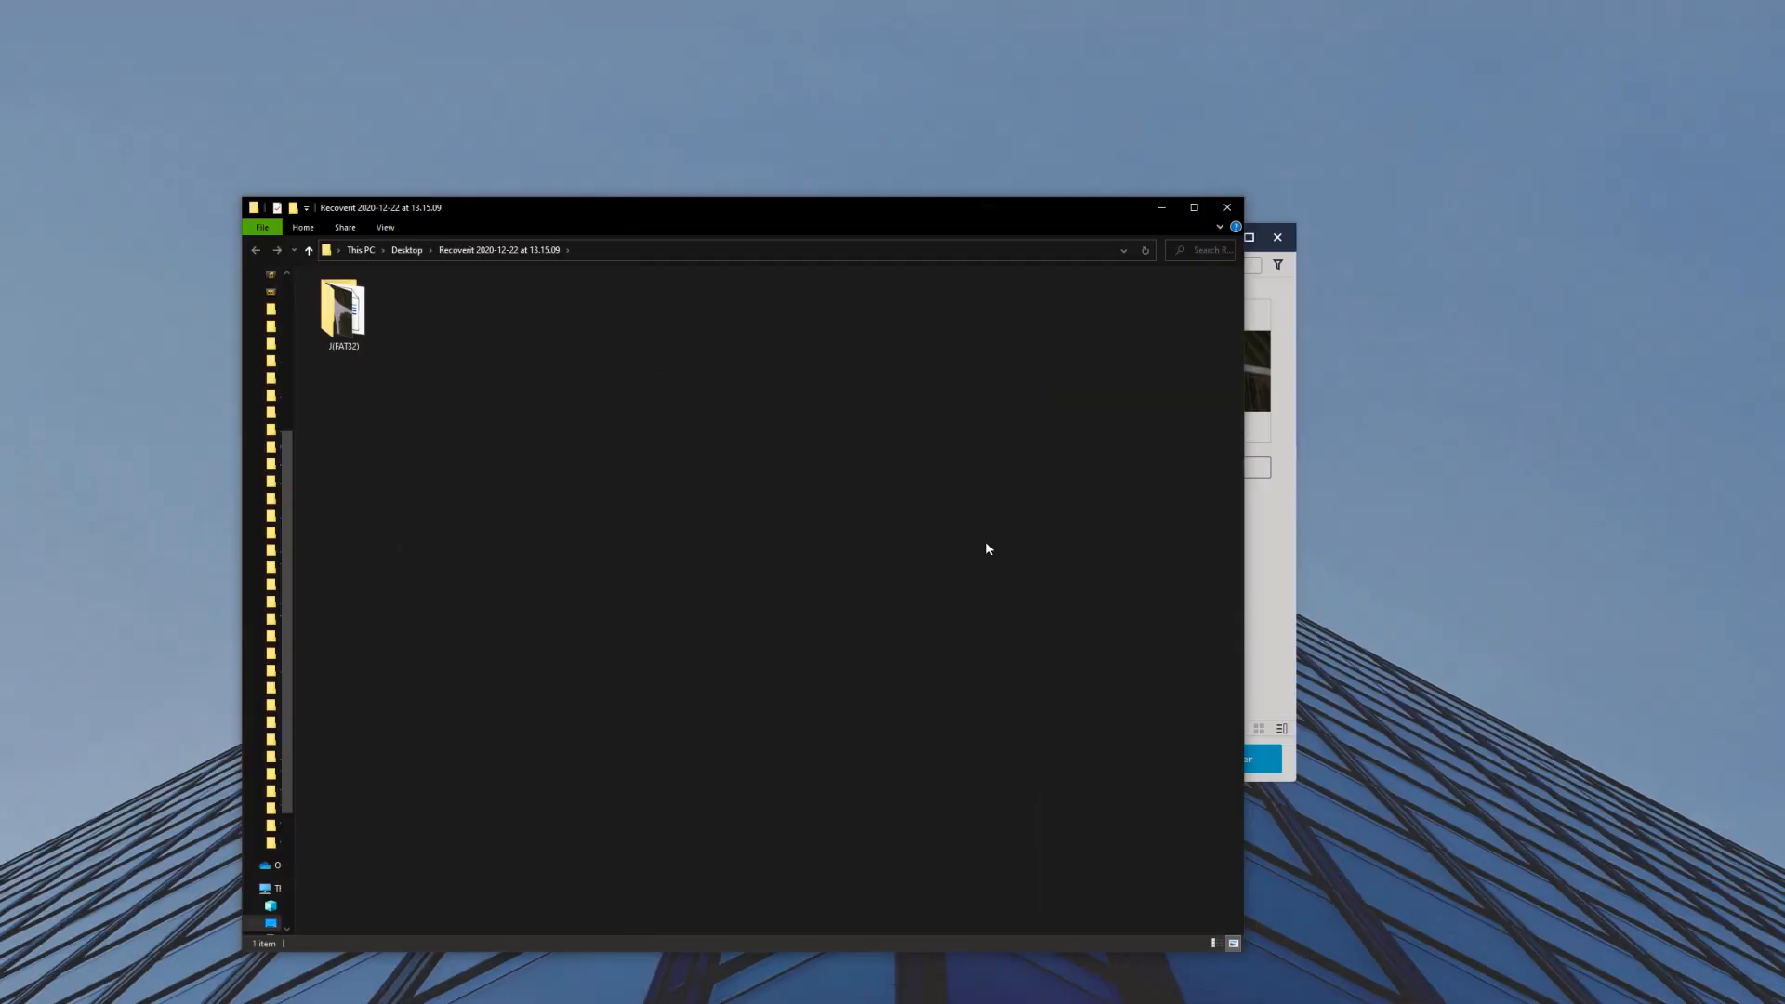
double_click(341, 308)
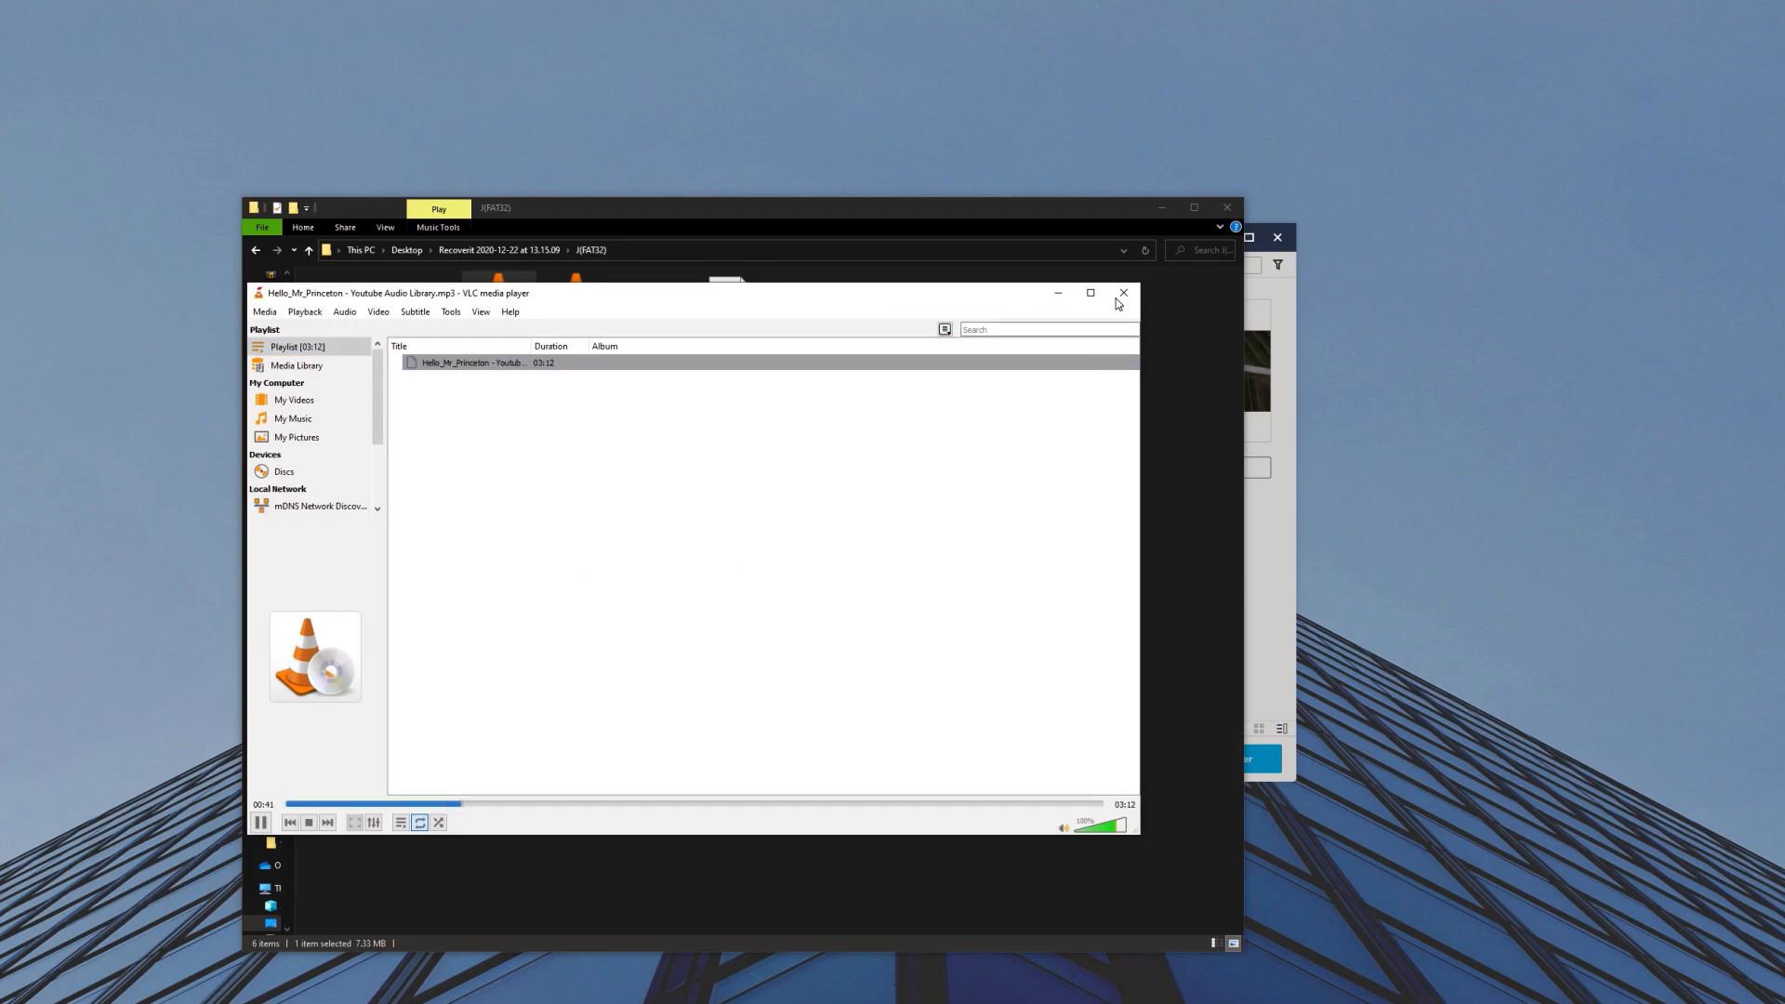
click(1121, 293)
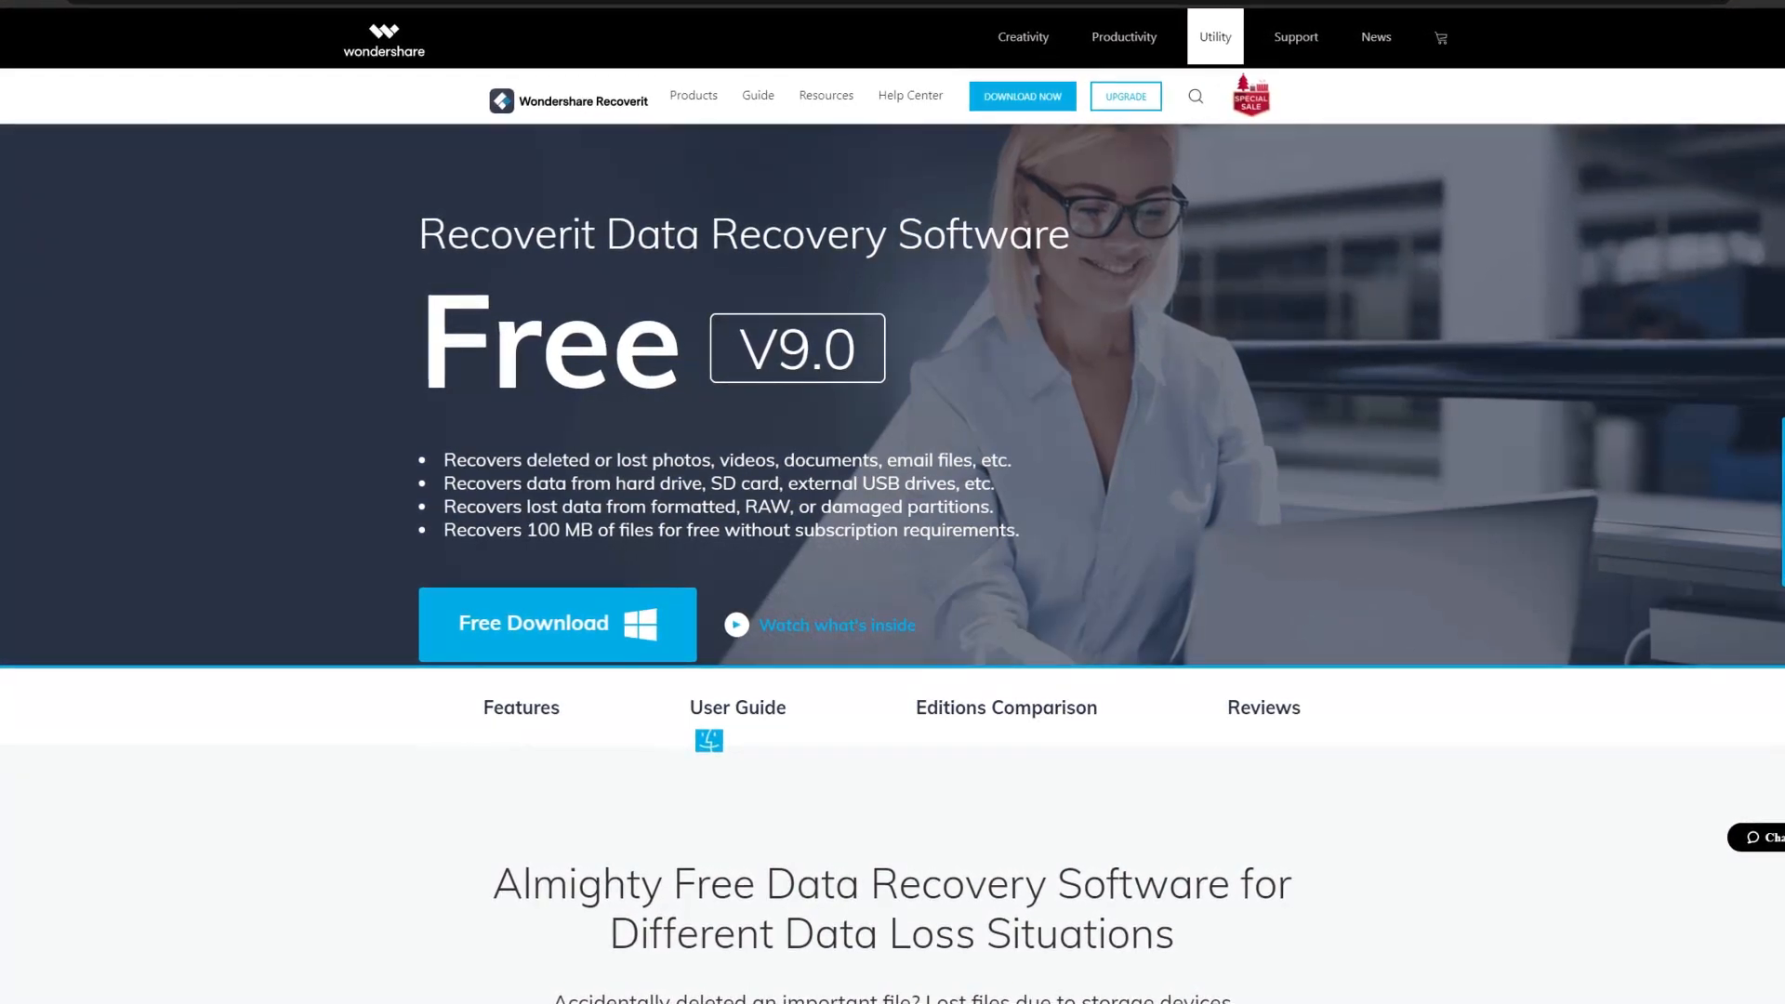
- Scroll the Recoverit Free page to the supported storage media and 1000+ file types sections
scroll(down, 3)
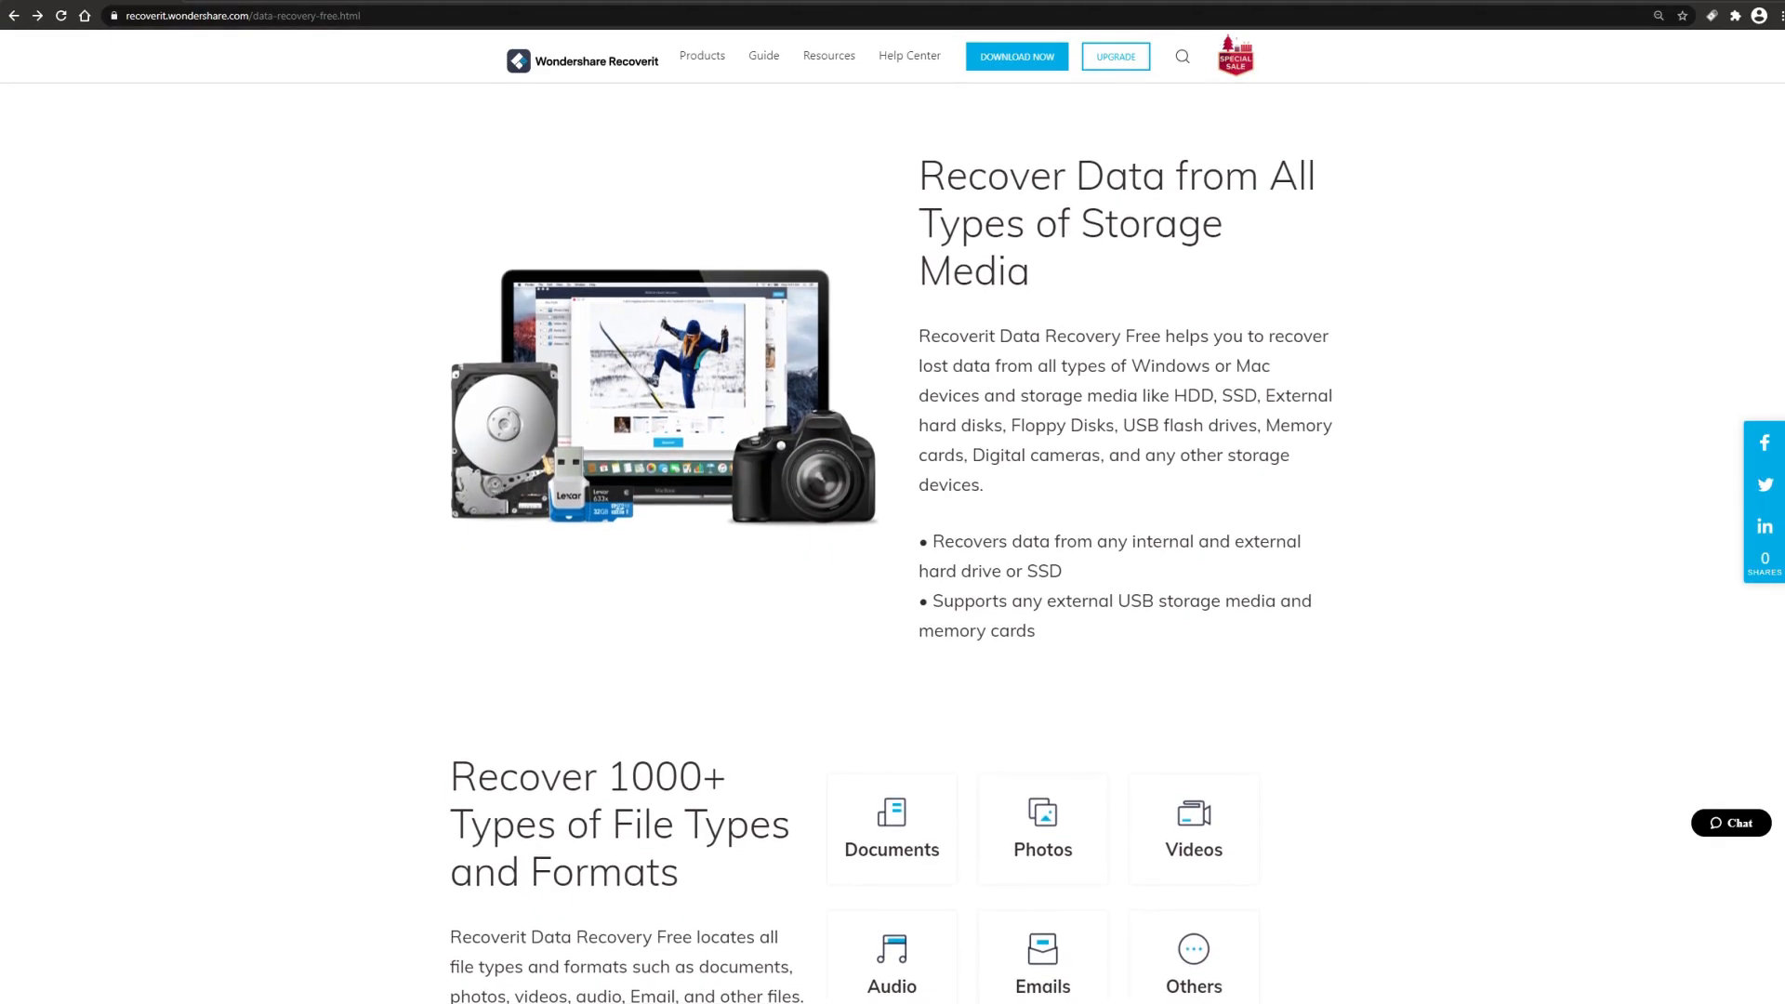
scroll(down, 3)
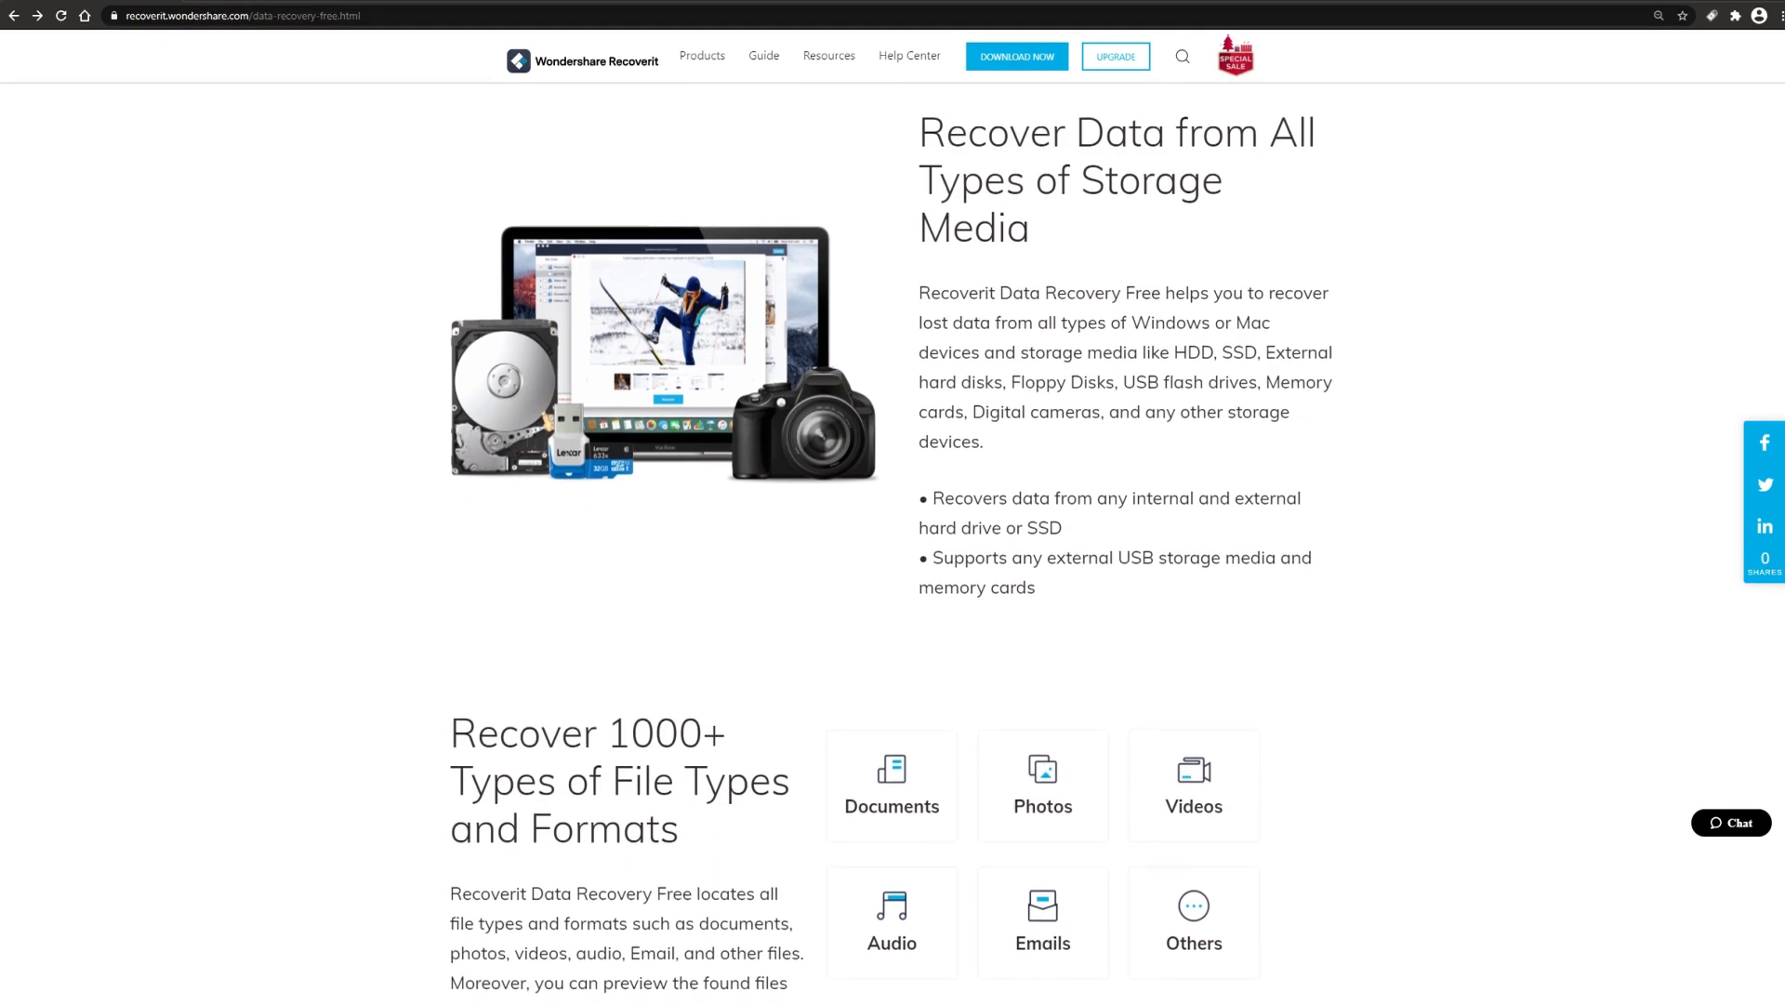
scroll(down, 3)
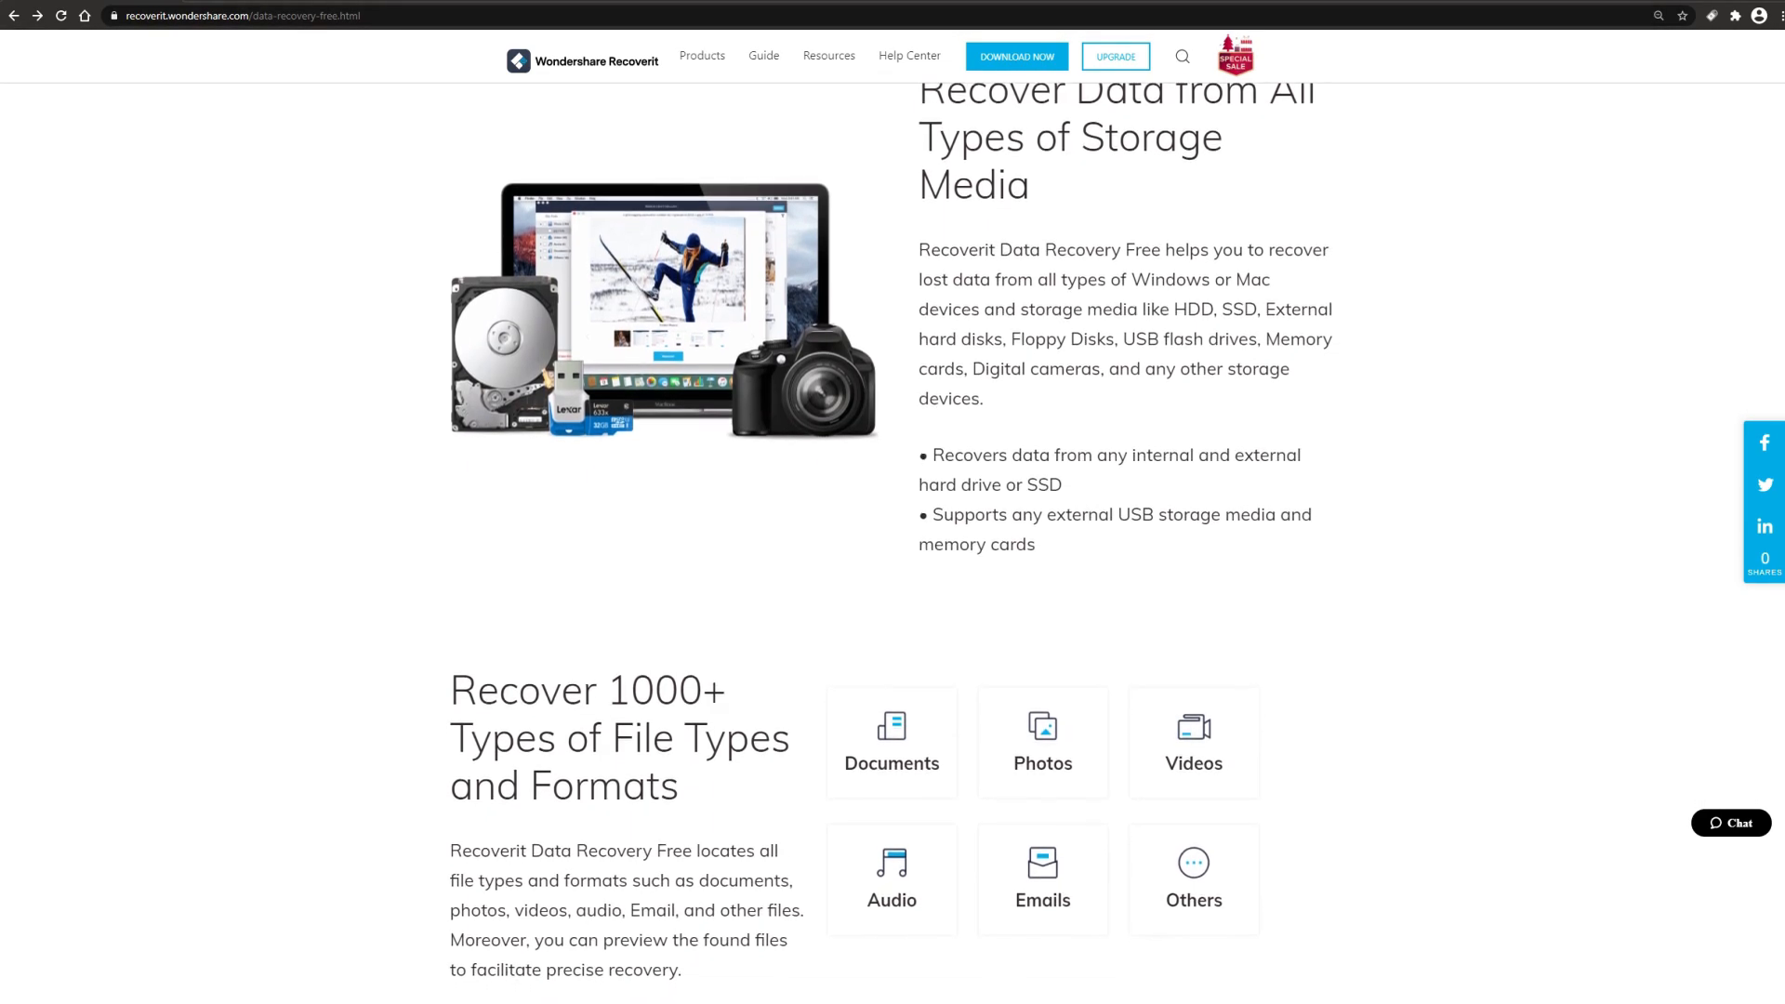